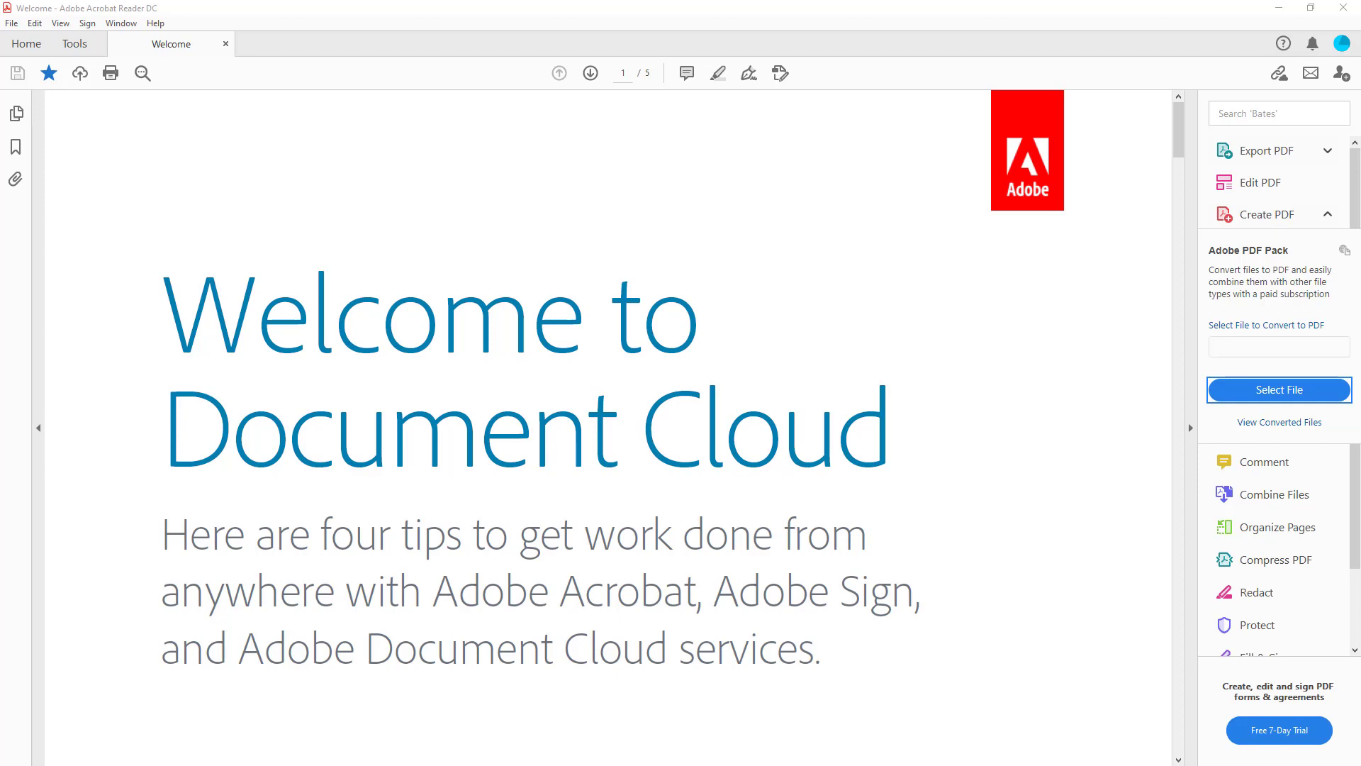
mouse_move(1016, 254)
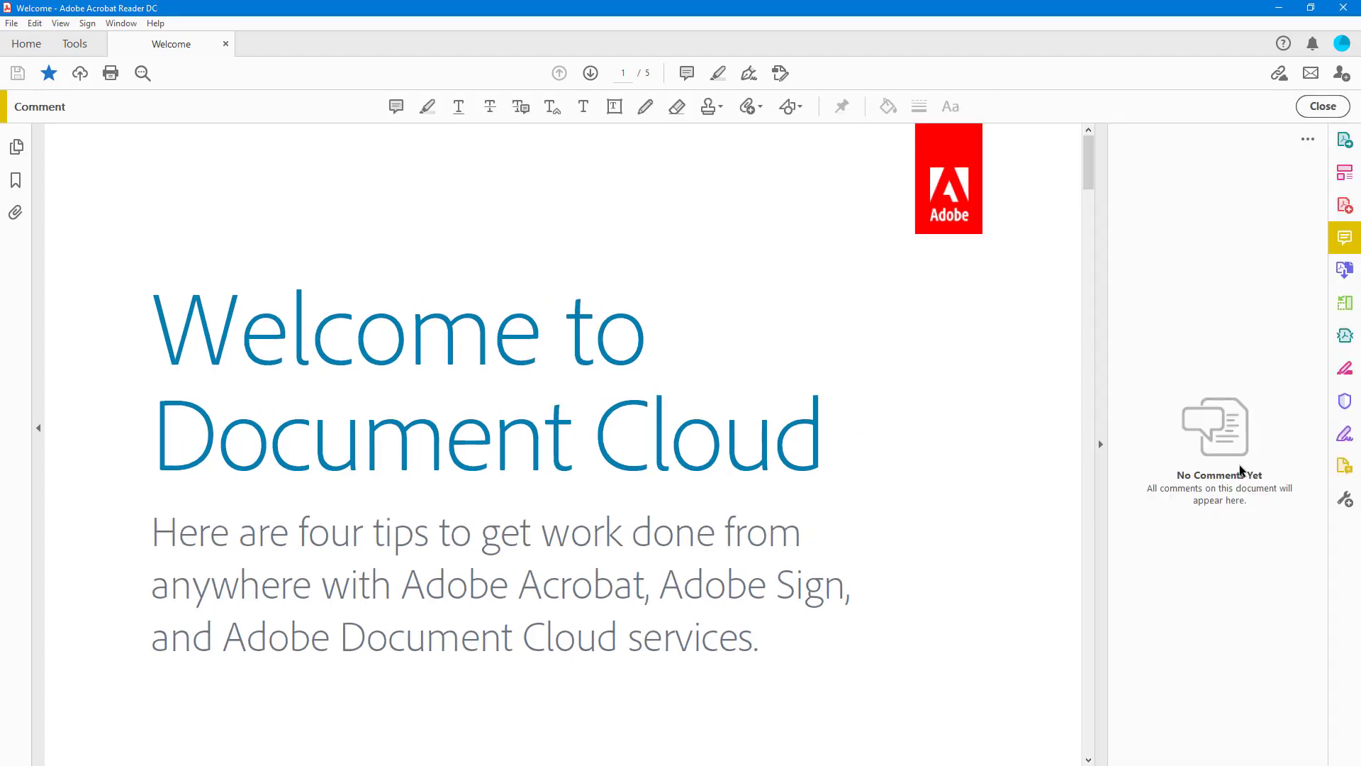
mouse_move(1345, 238)
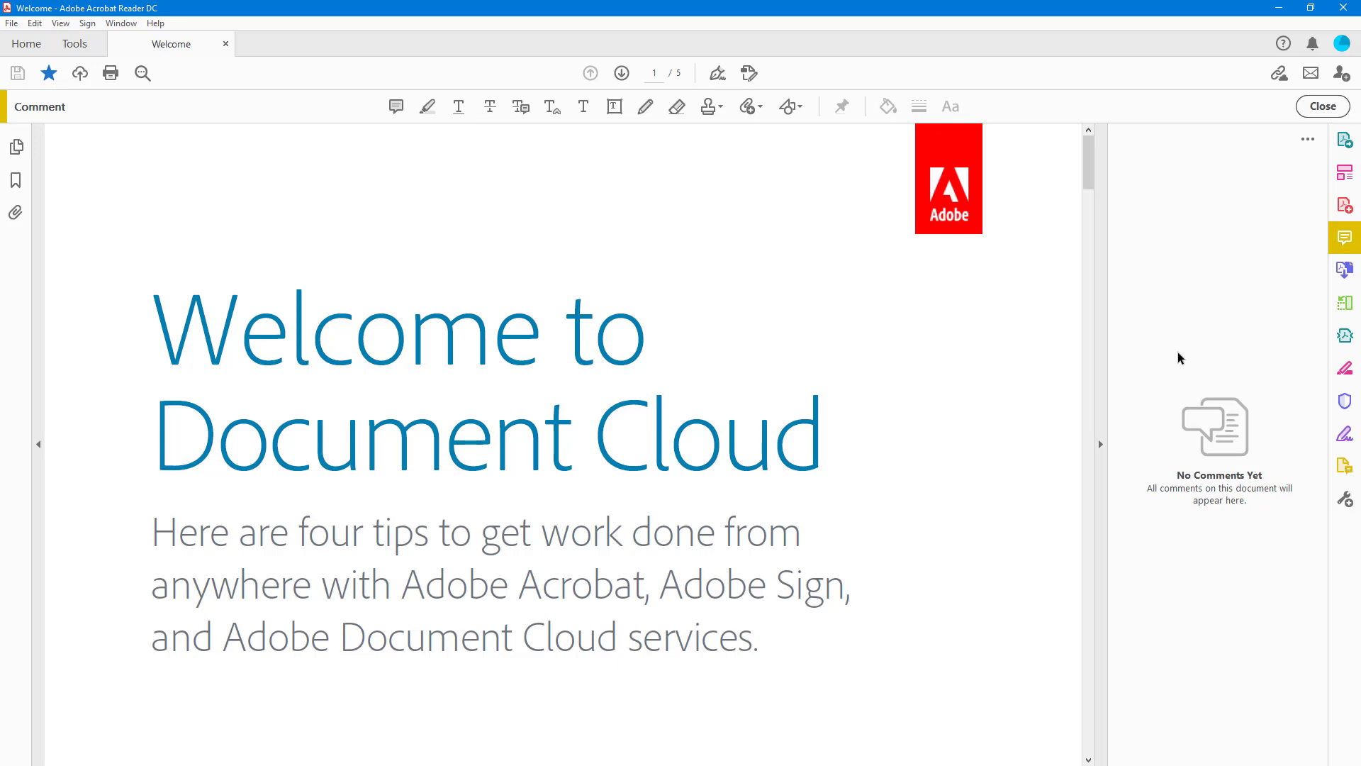
mouse_move(451, 108)
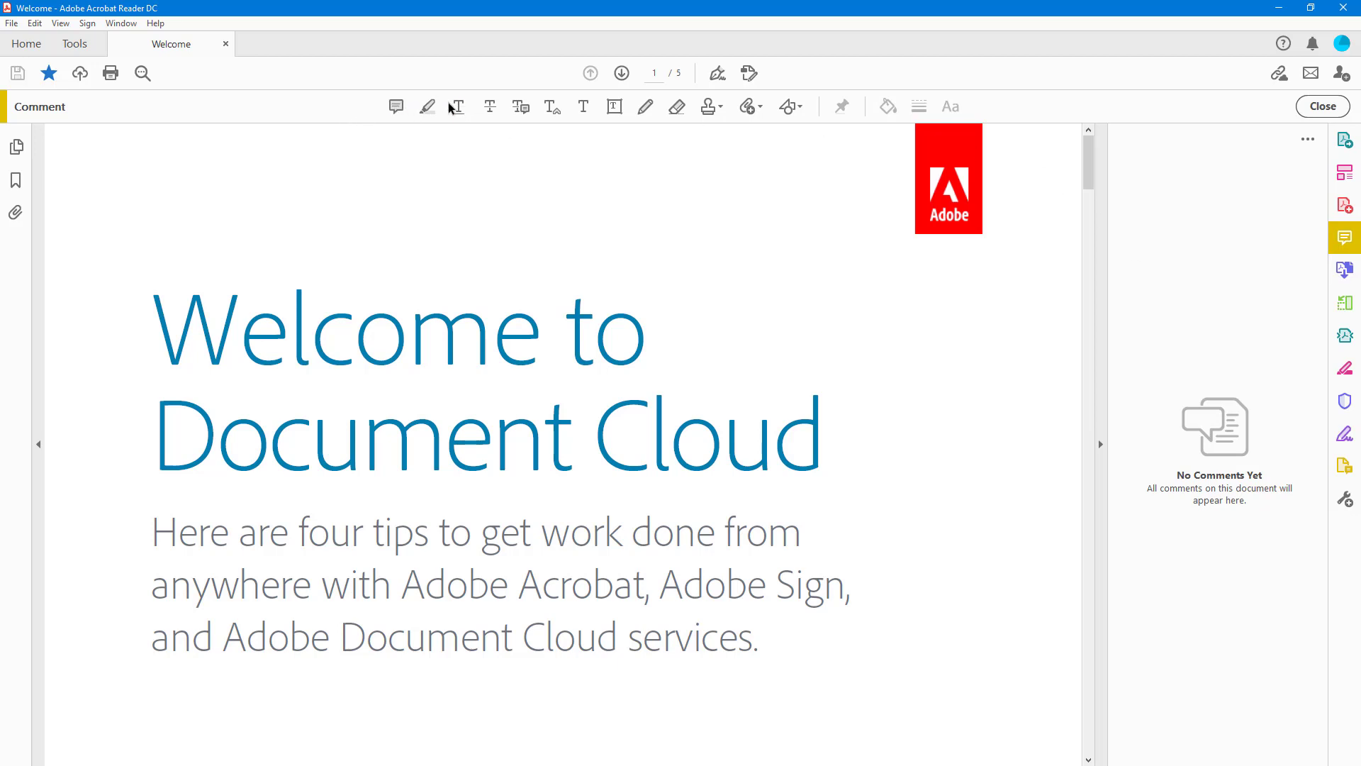
mouse_move(728, 113)
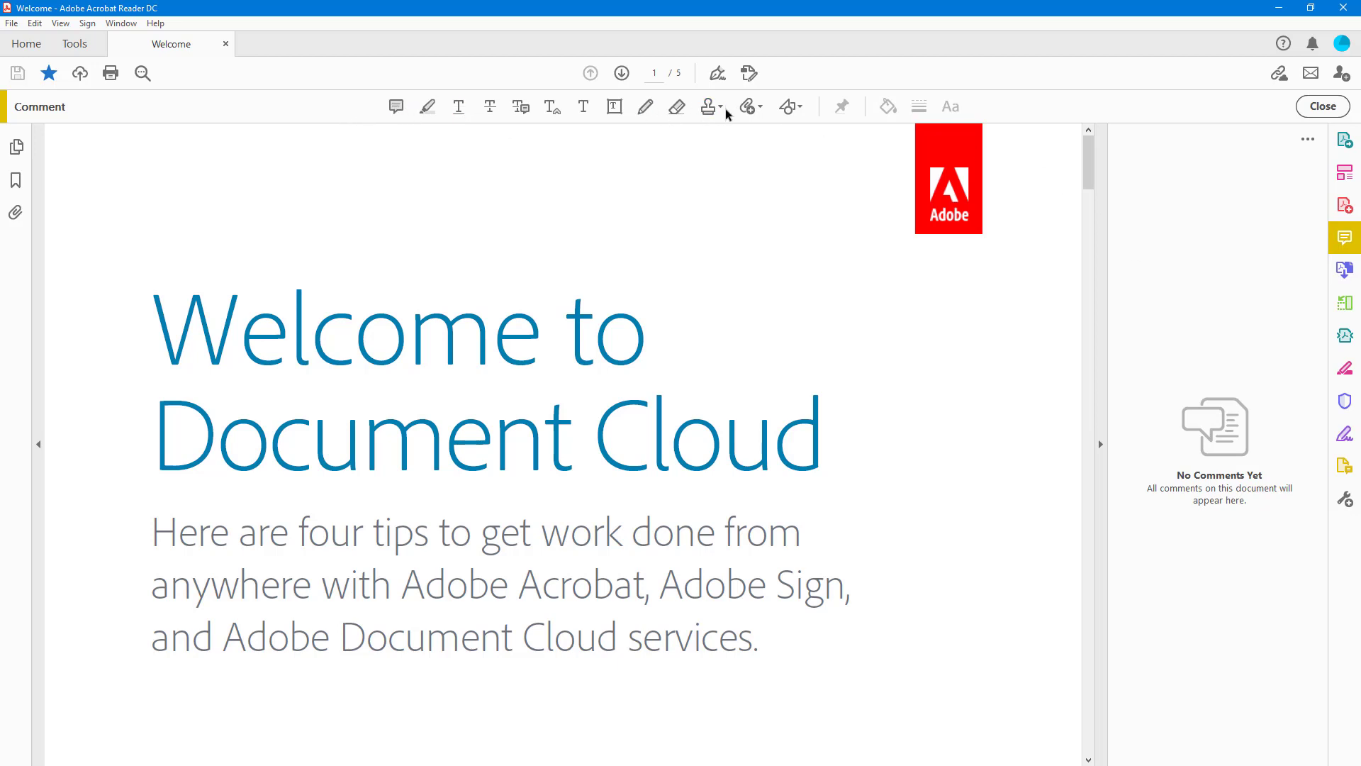
Step: Add a text comment reading 'fghfghgf' above the Welcome to Document Cloud heading
click(614, 106)
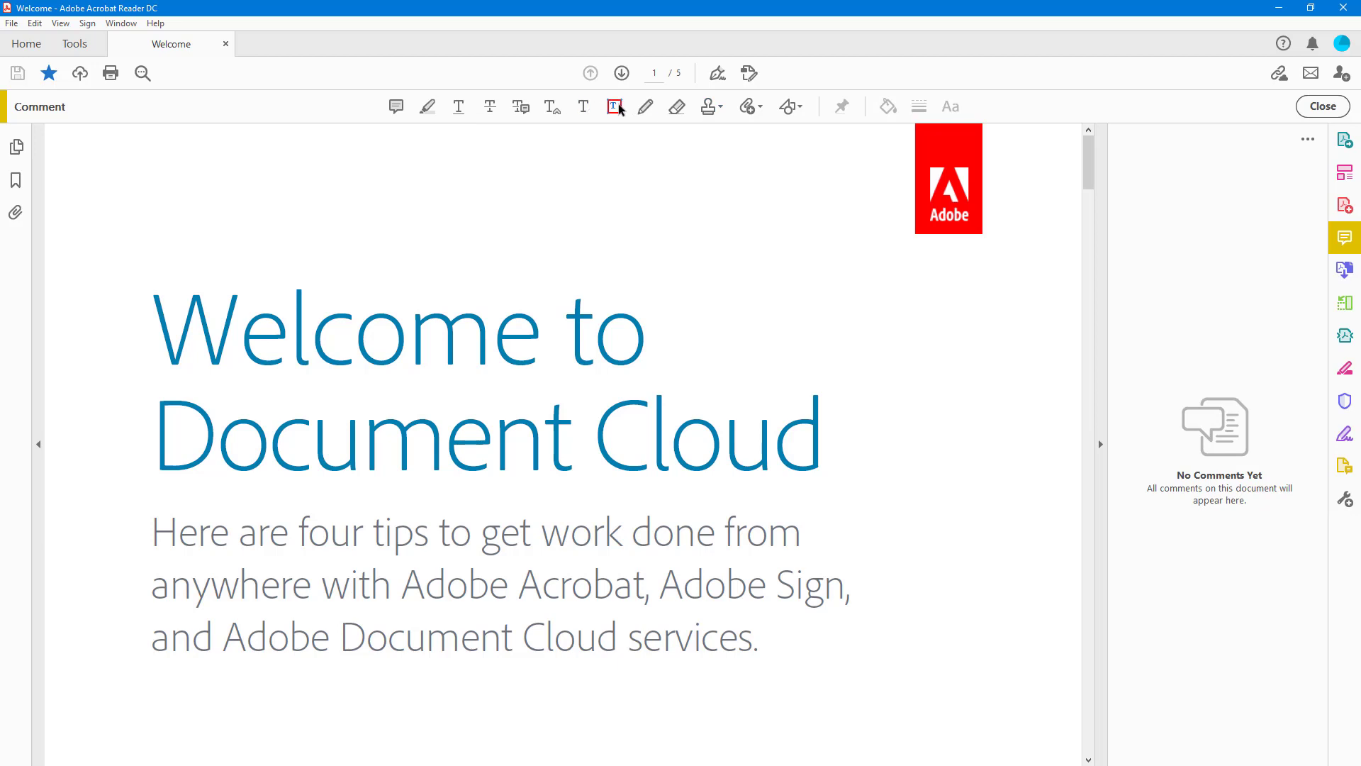
mouse_move(616, 107)
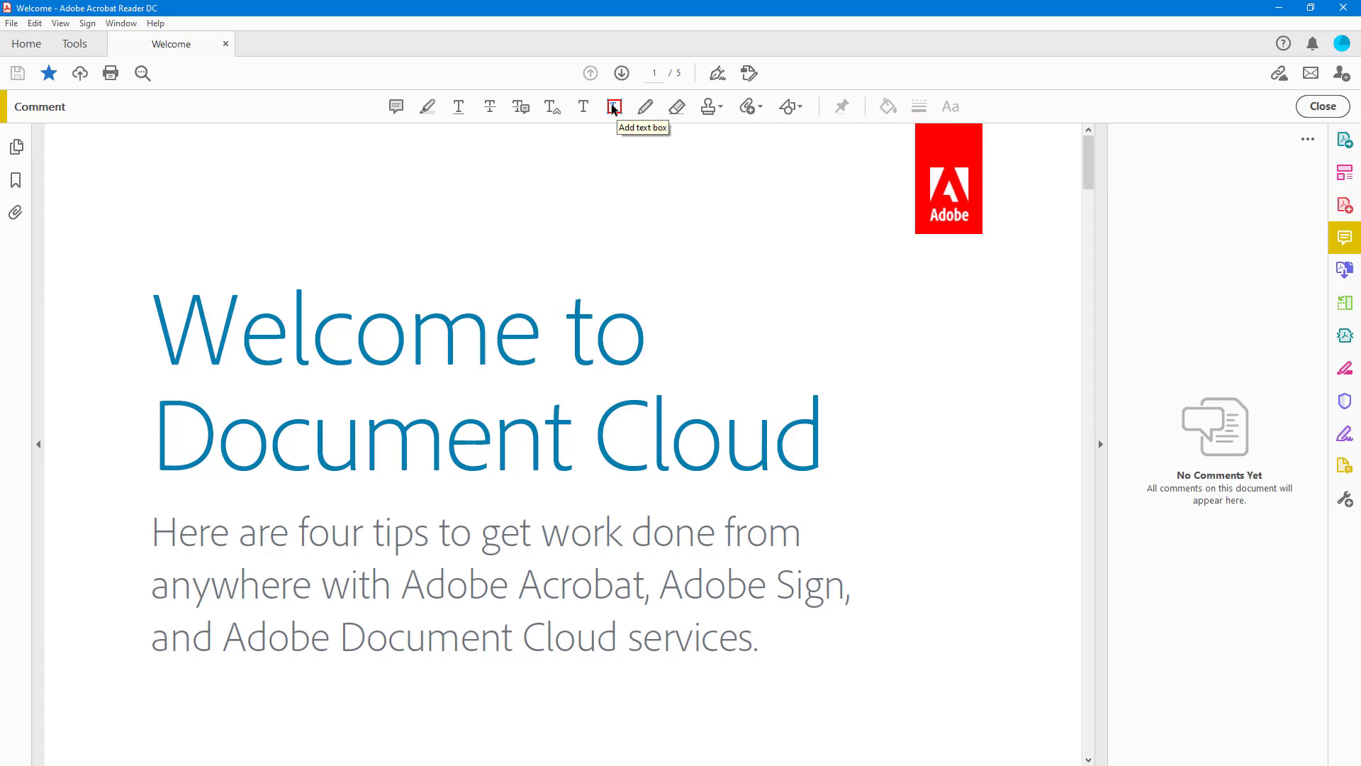
mouse_move(583, 106)
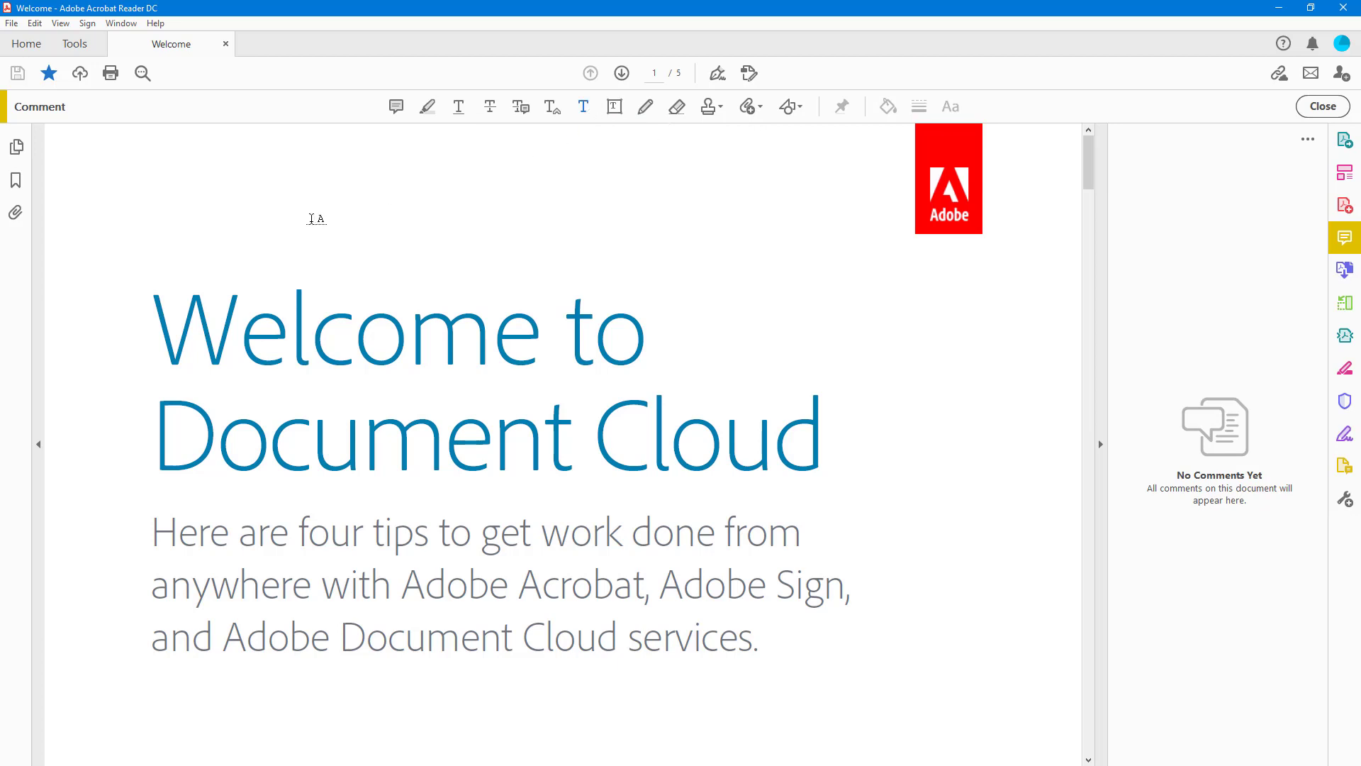
text(fghfghgf)
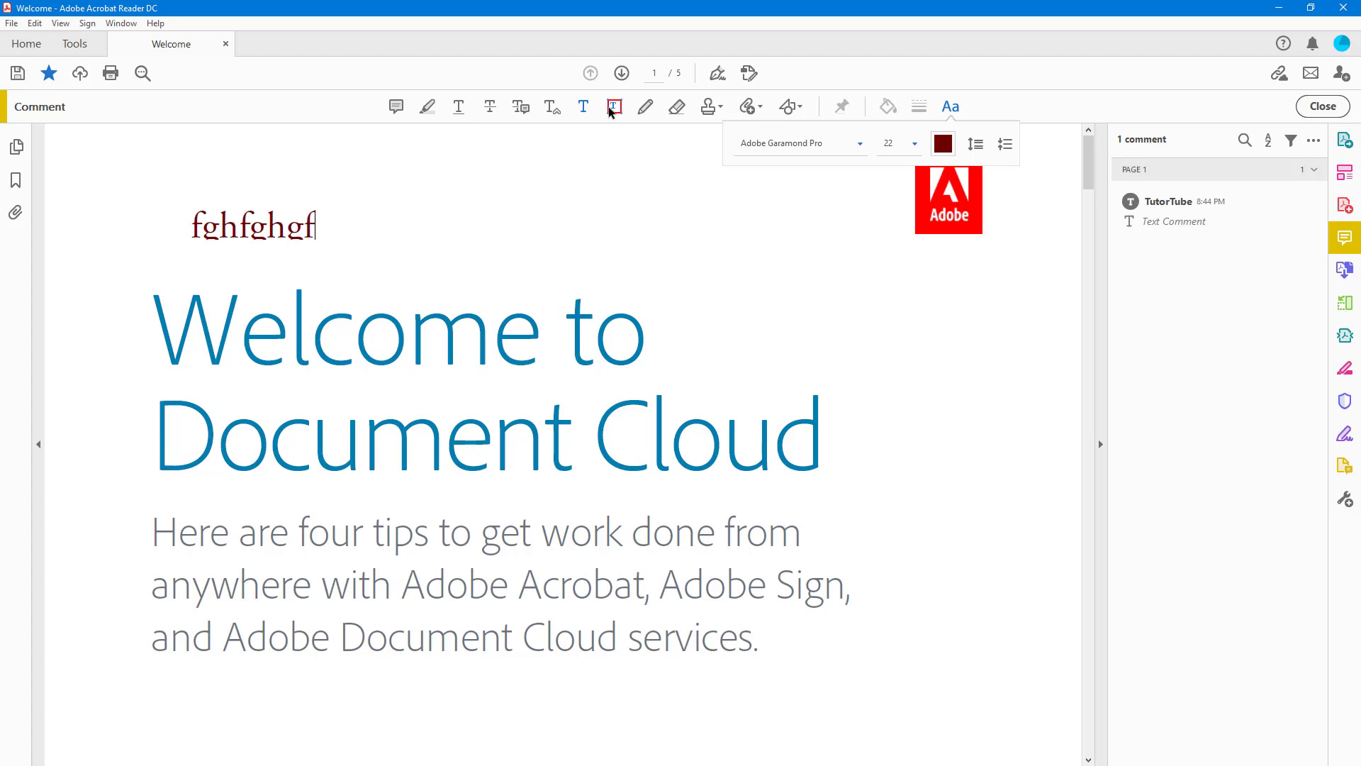
Step: Draw a text box right of the Welcome heading and type several lines of filler text
drag(680, 240, 948, 356)
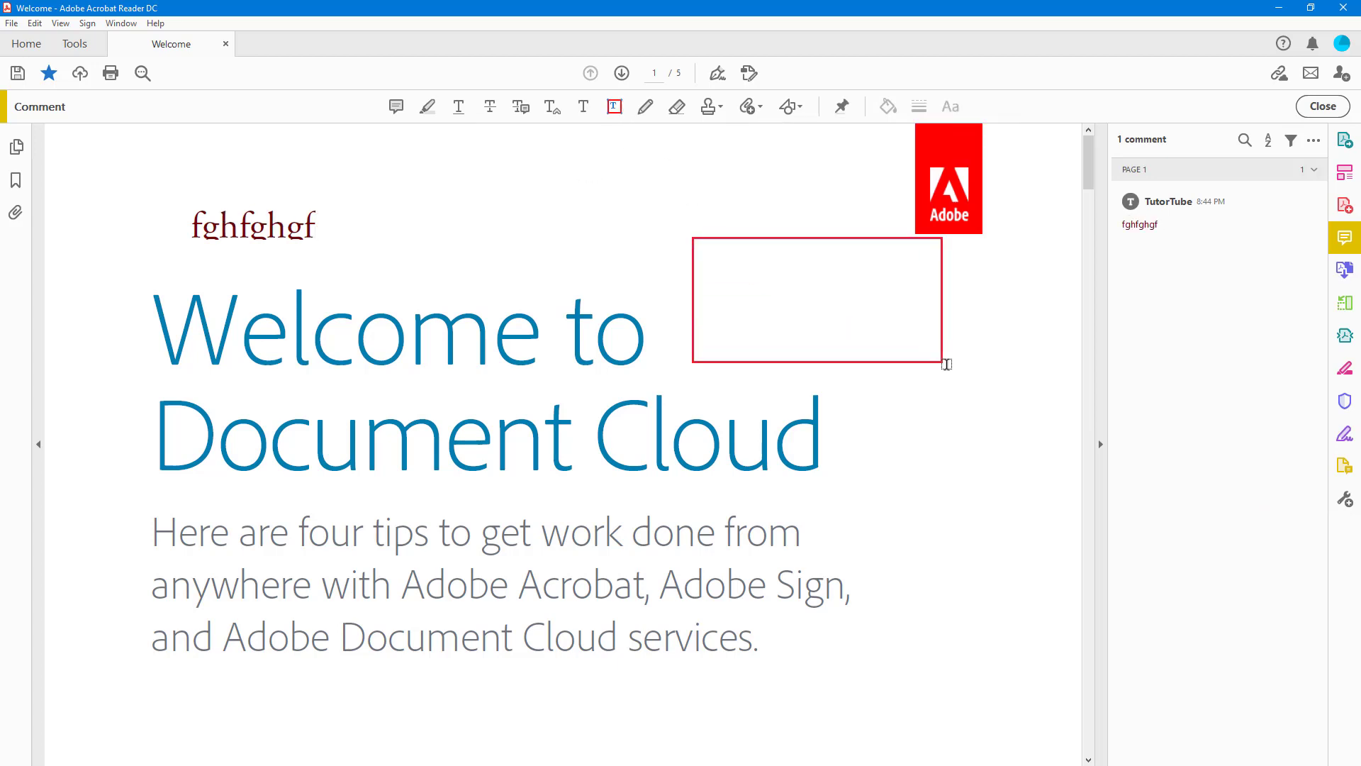
click(816, 307)
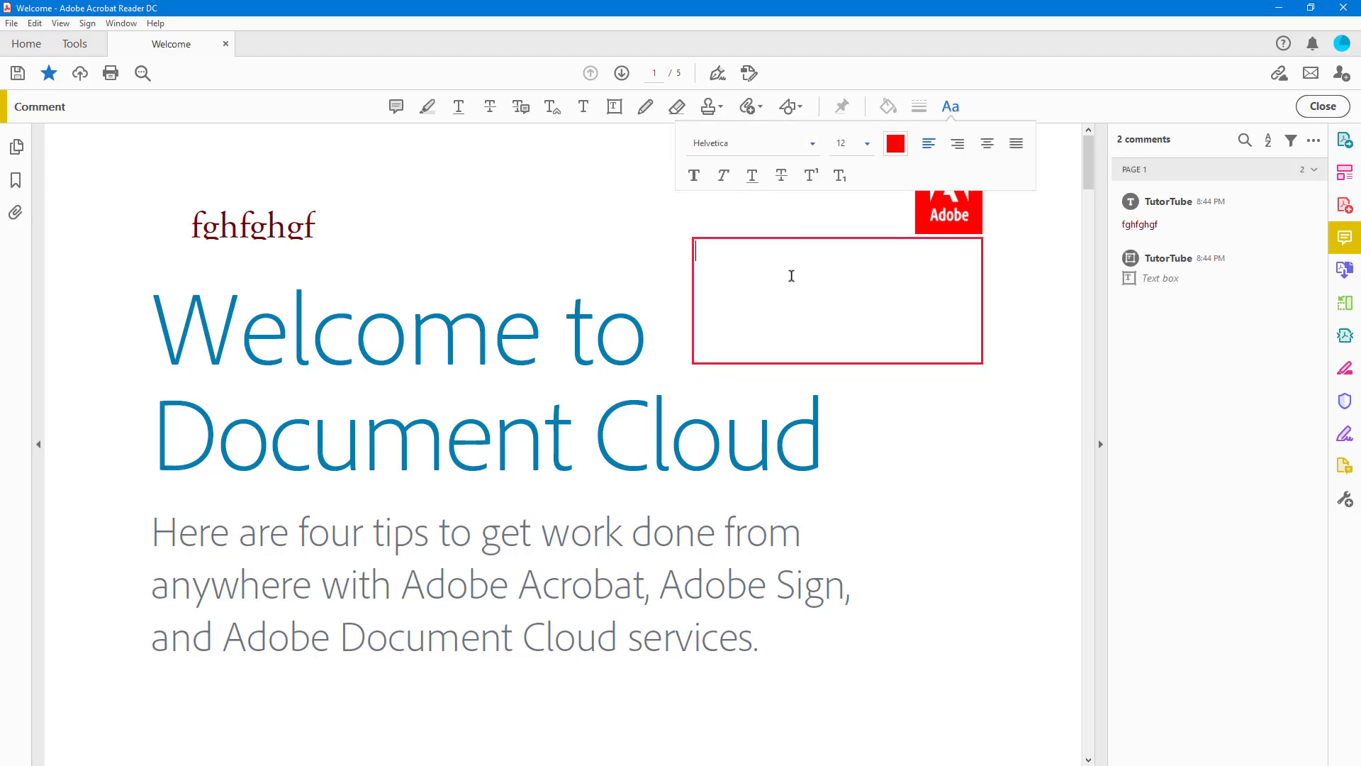
text(dkljdgkjjk d)
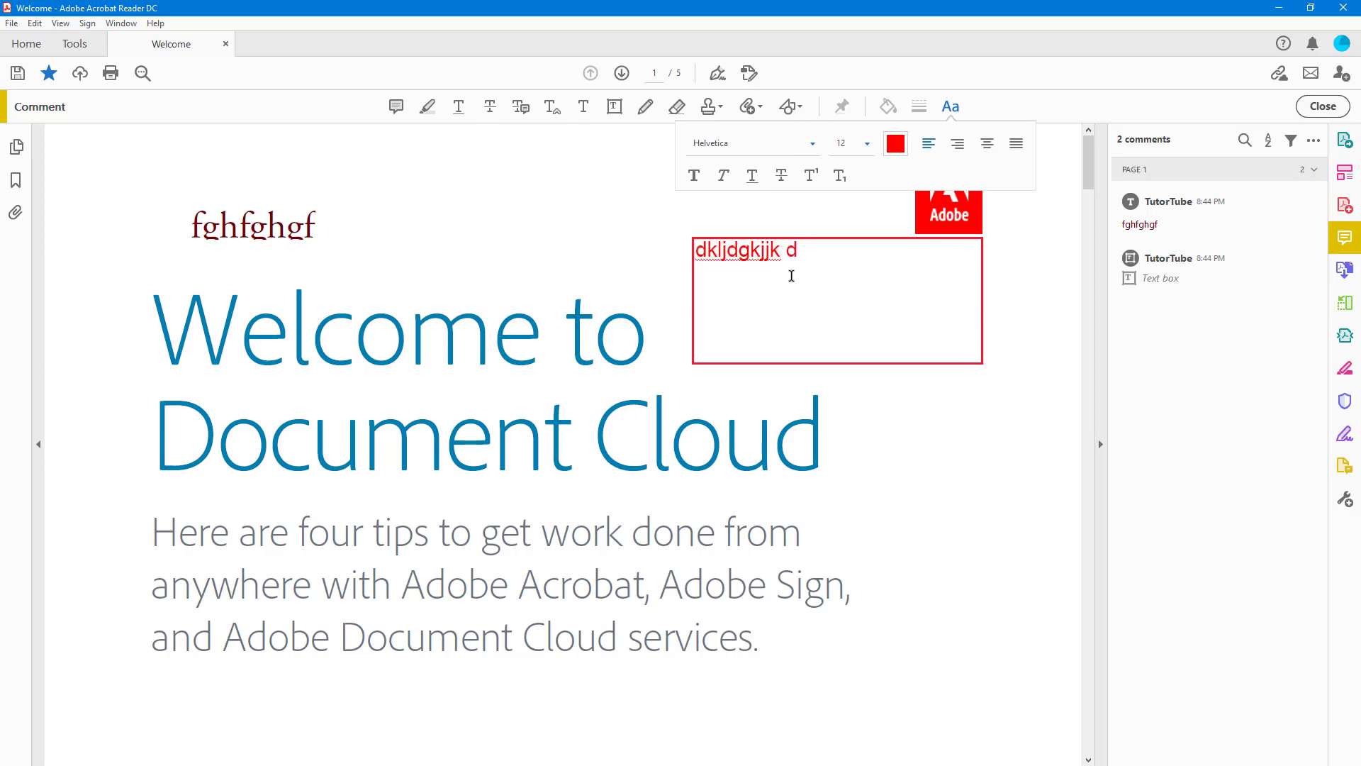
click(15, 147)
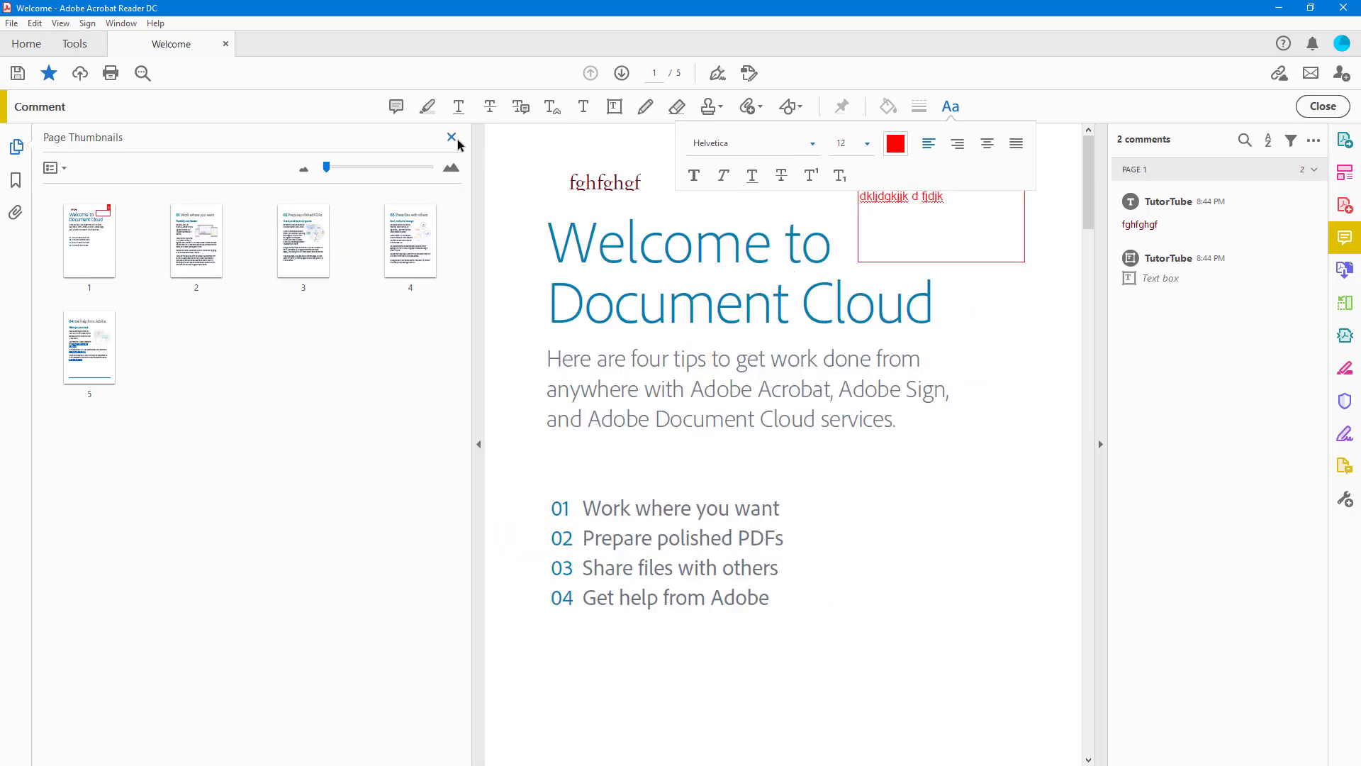
click(451, 136)
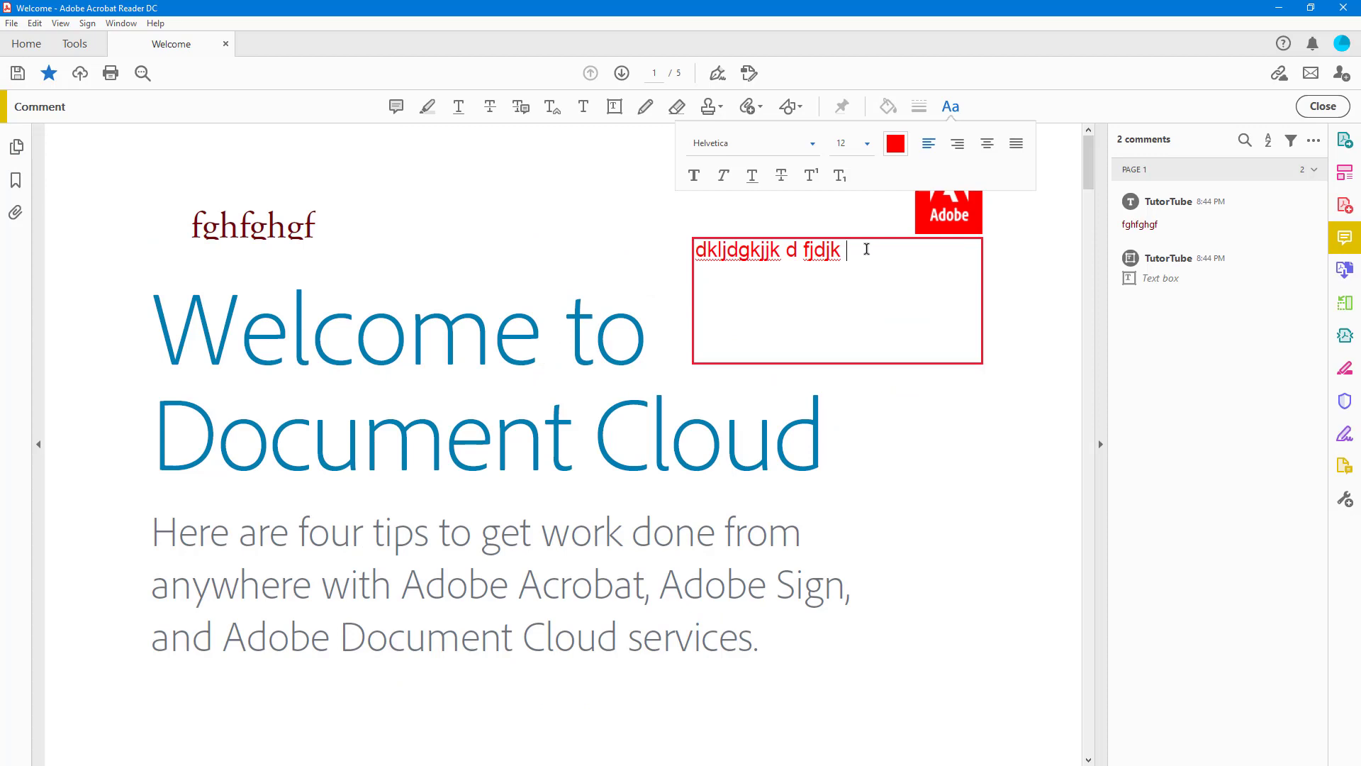
text(dgkdfjdg dg df)
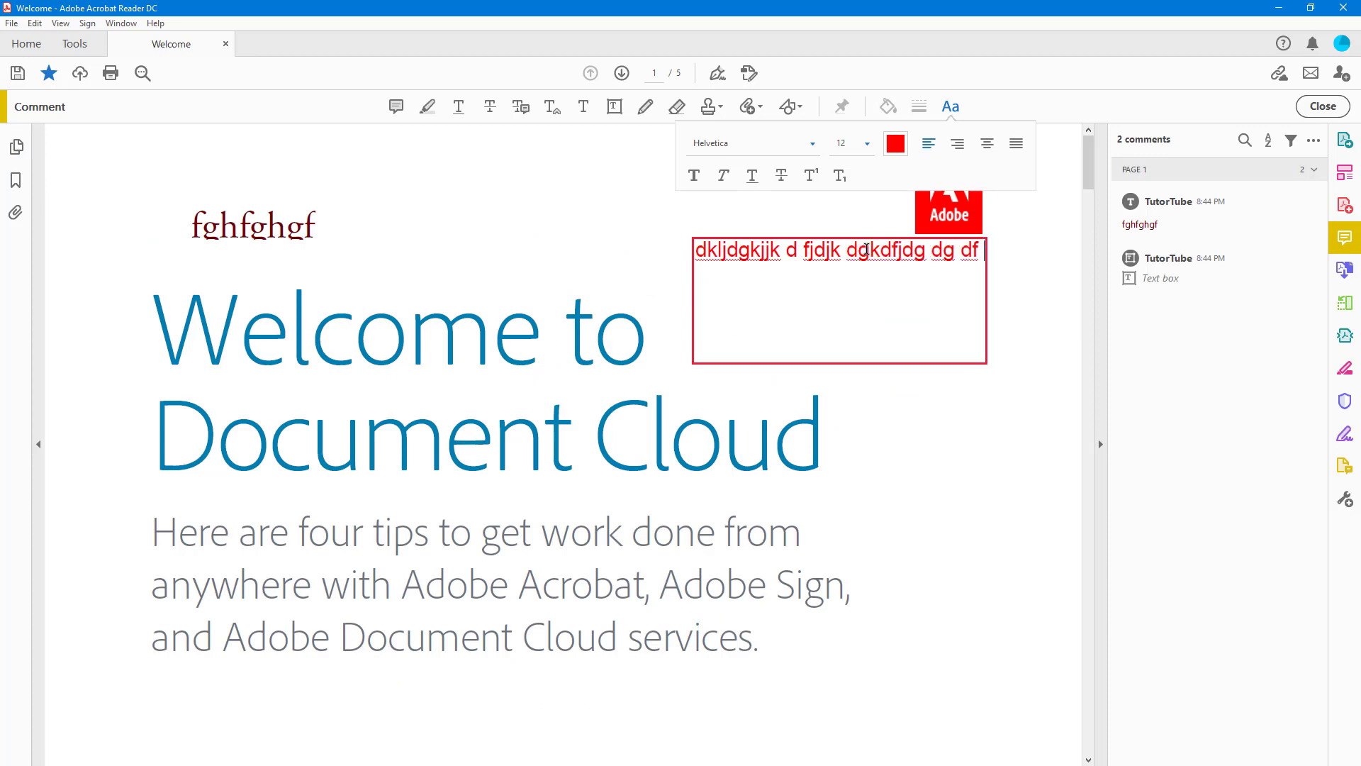
text(d  dg dg gd d gd fd fd df)
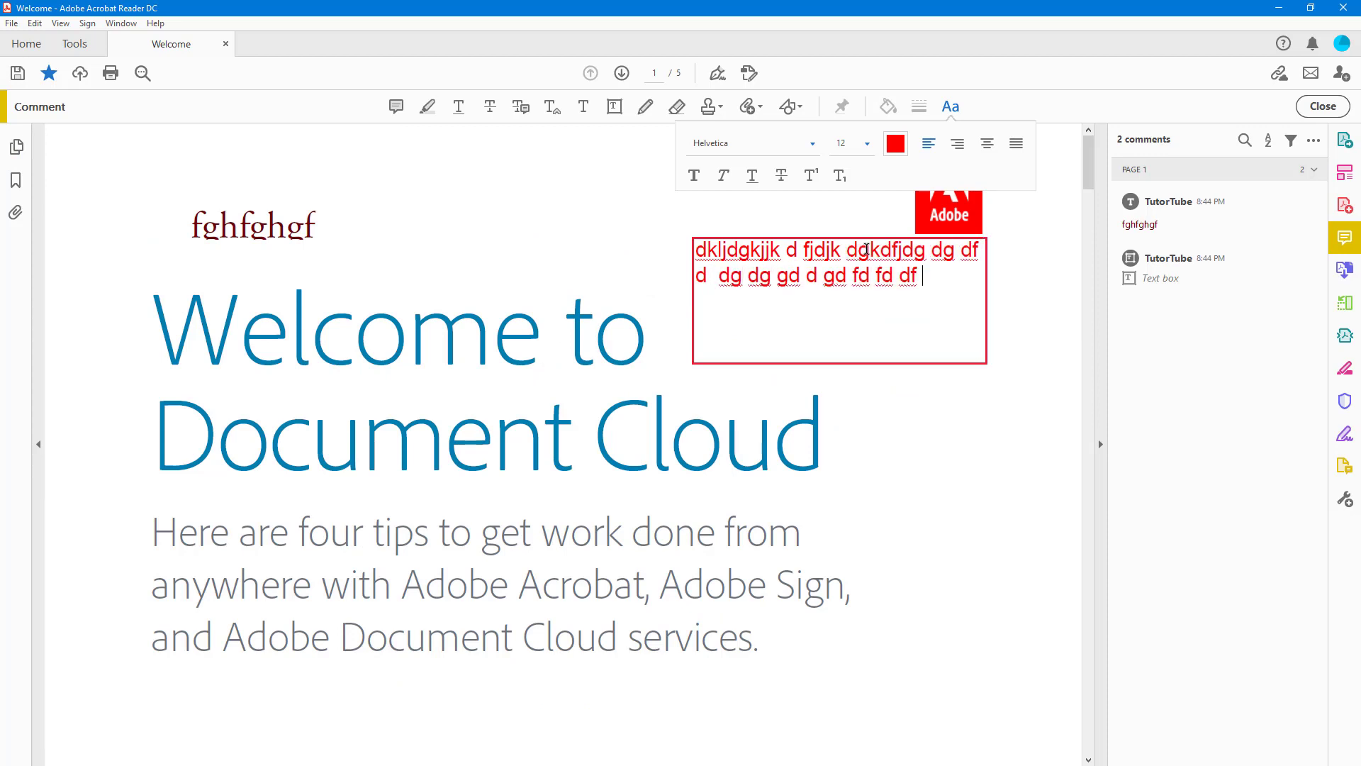
text(dfg fd gd fg dfg dfg df)
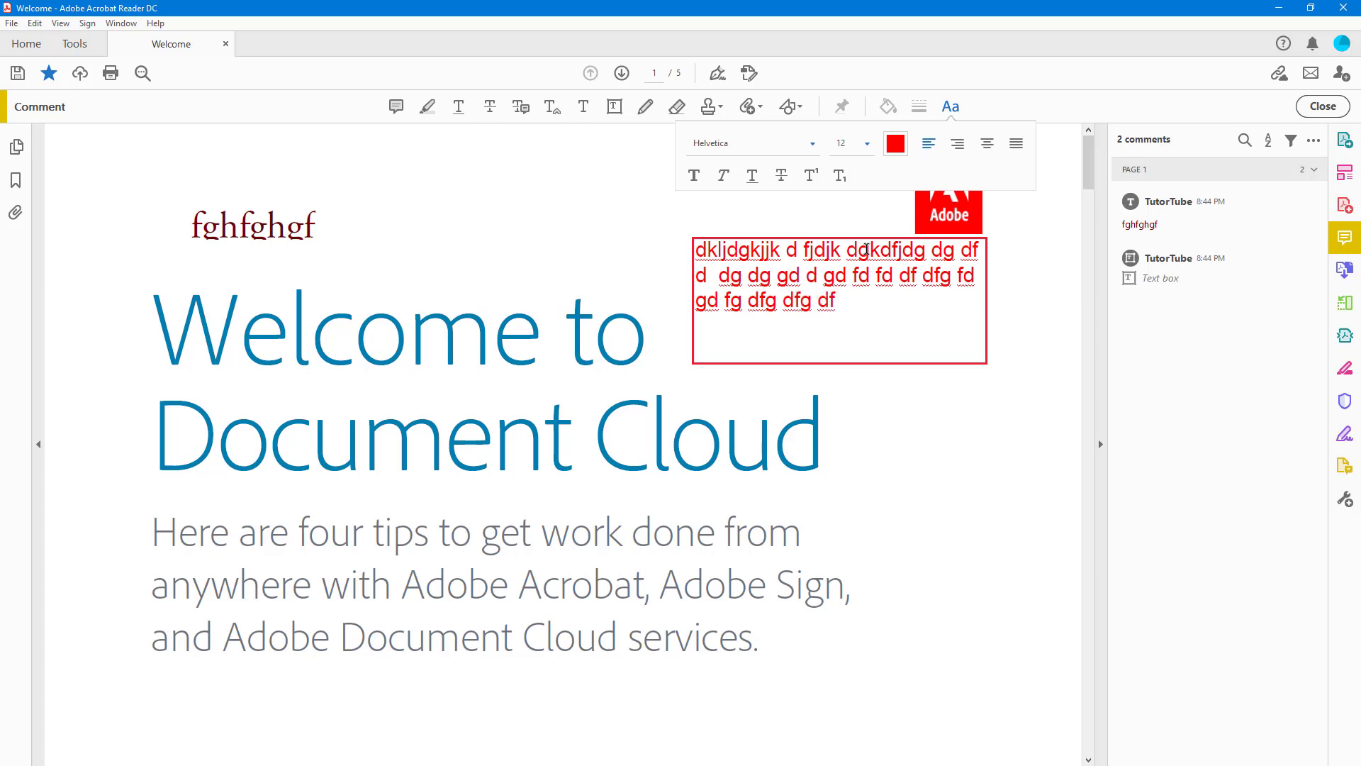
text(df fd gdf g dfgdgdf d df dg)
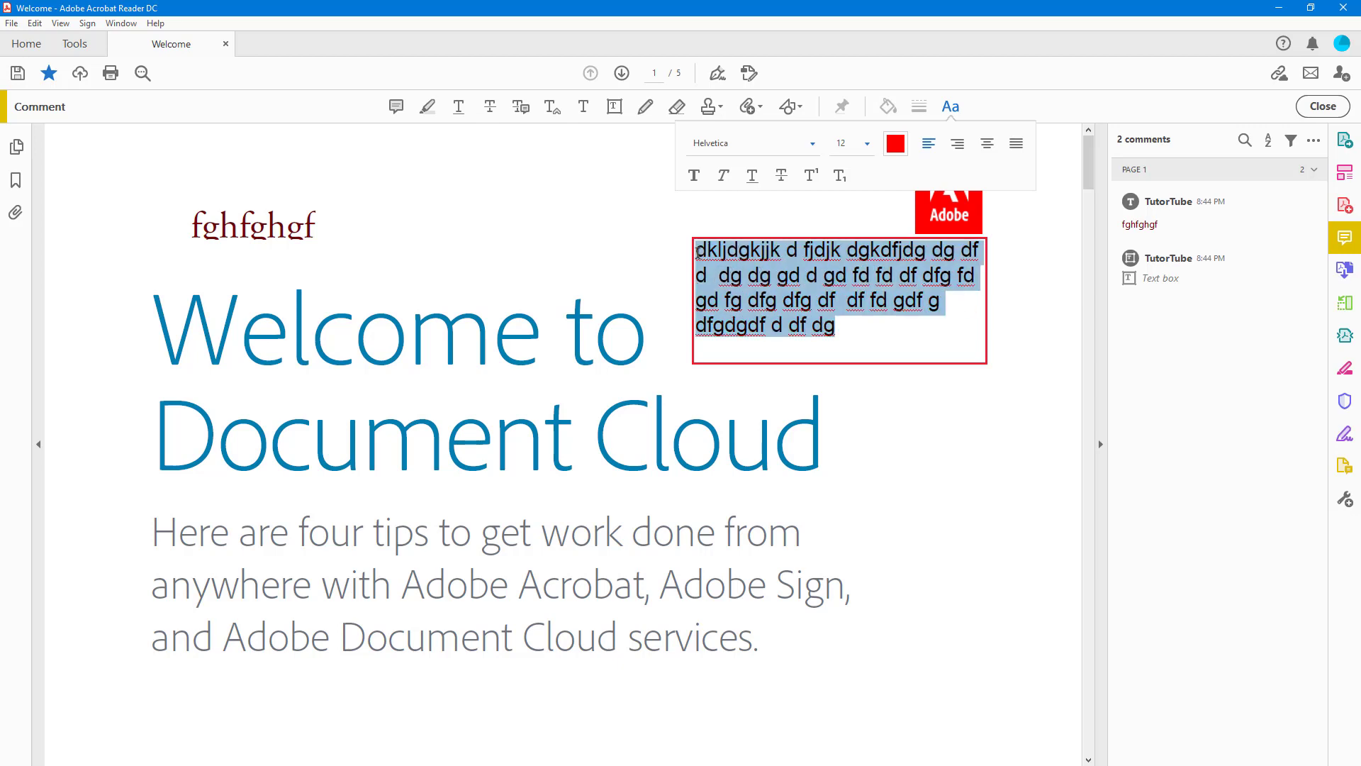
Step: Change the text box font to Centaur after dismissing language support errors
click(813, 143)
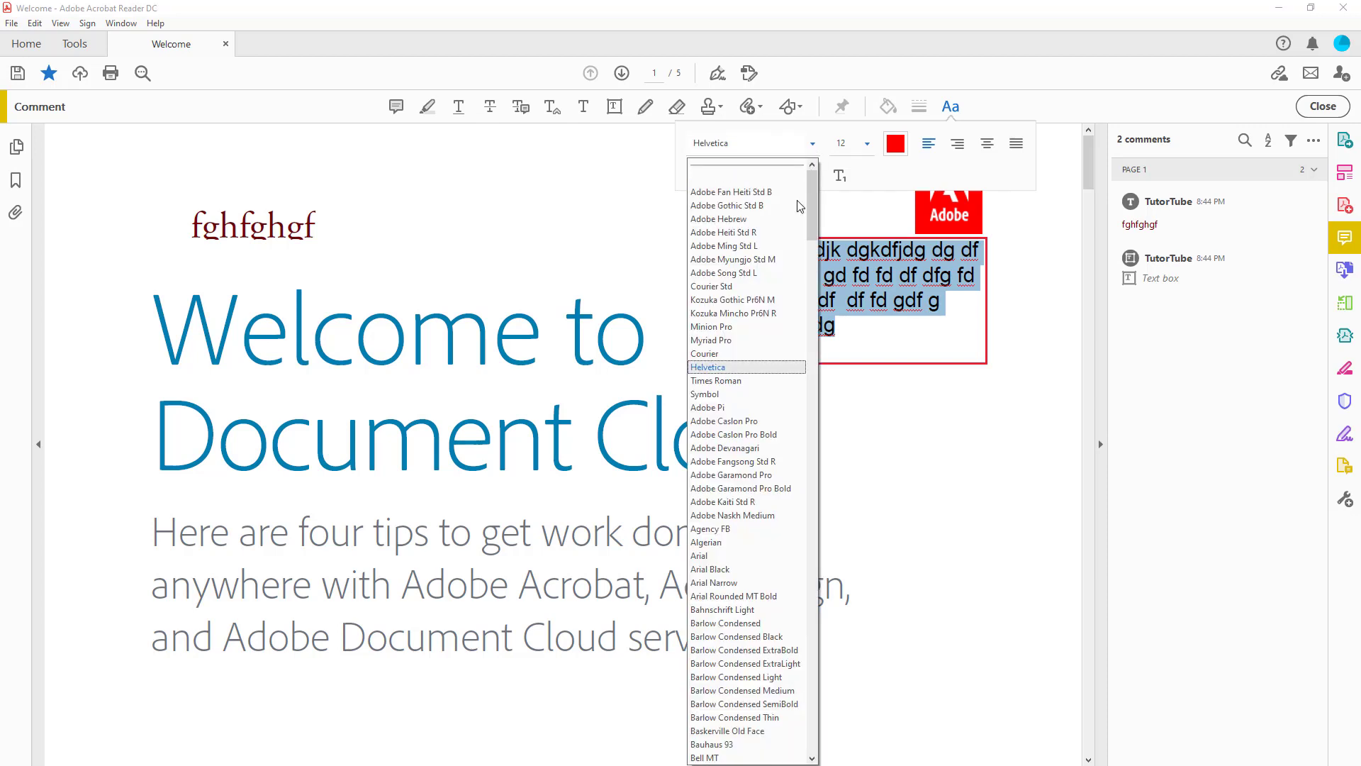
click(724, 245)
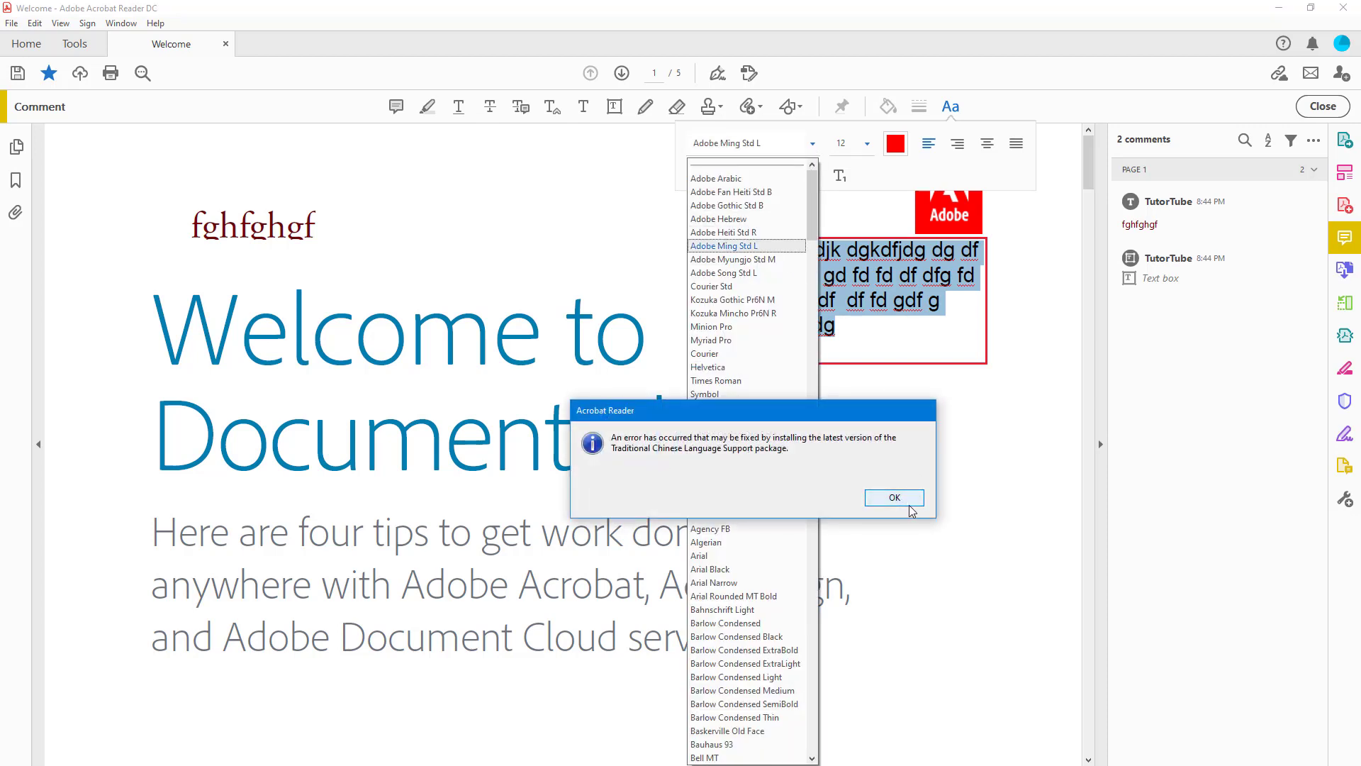
click(894, 497)
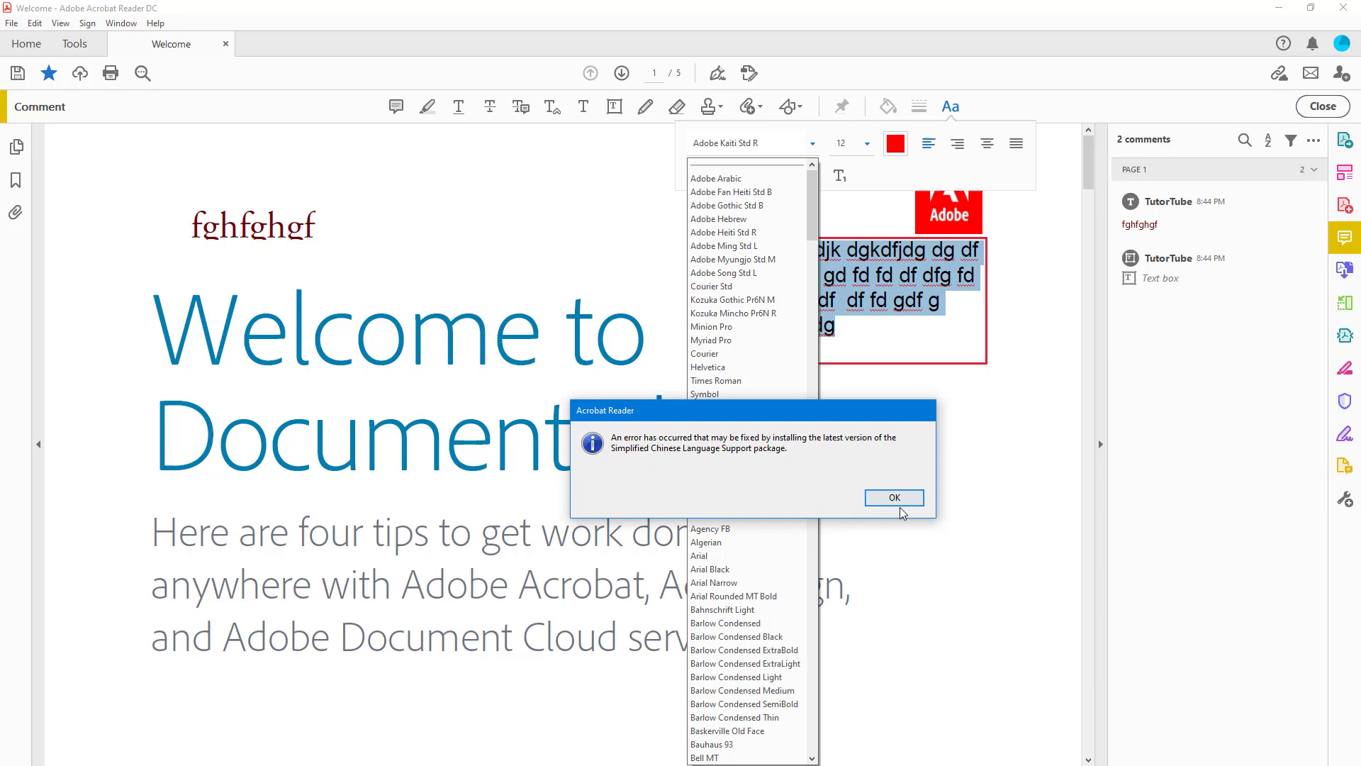
click(894, 497)
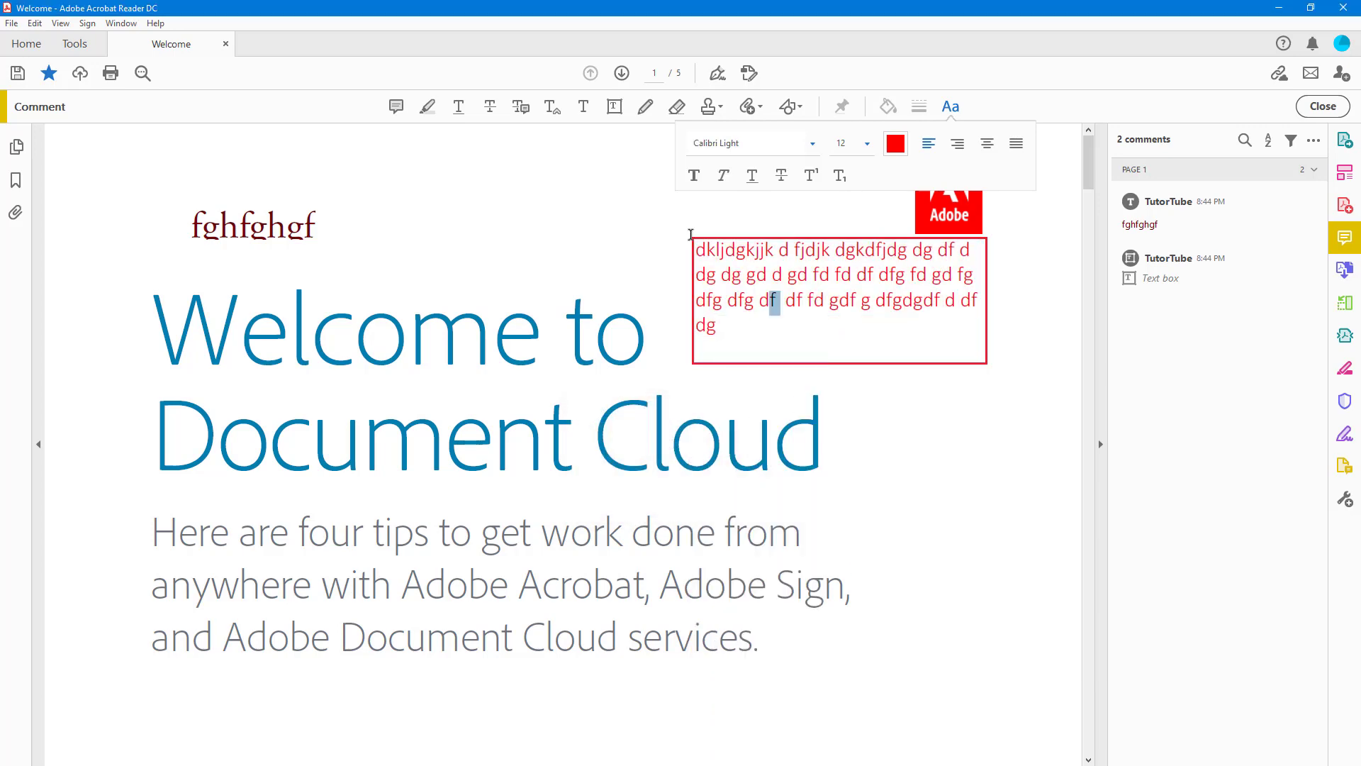
click(751, 142)
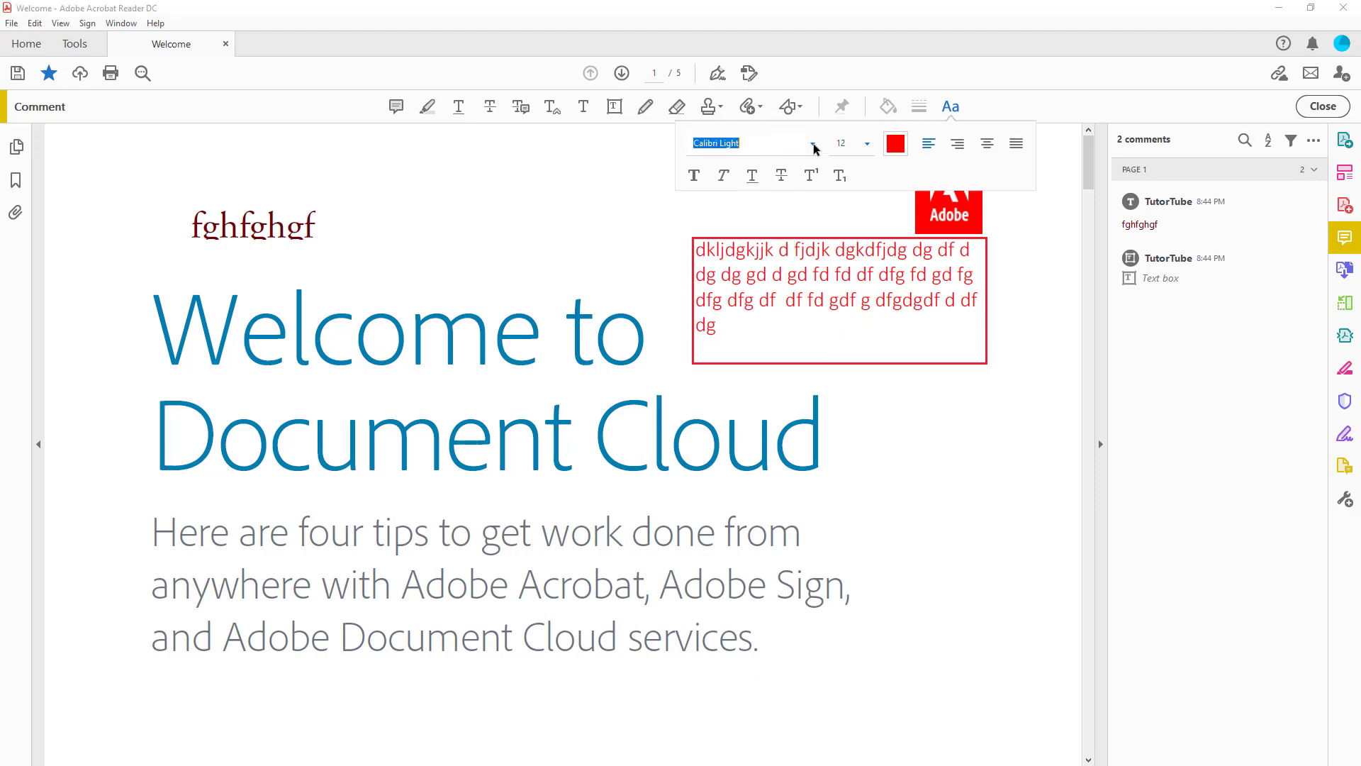
click(804, 355)
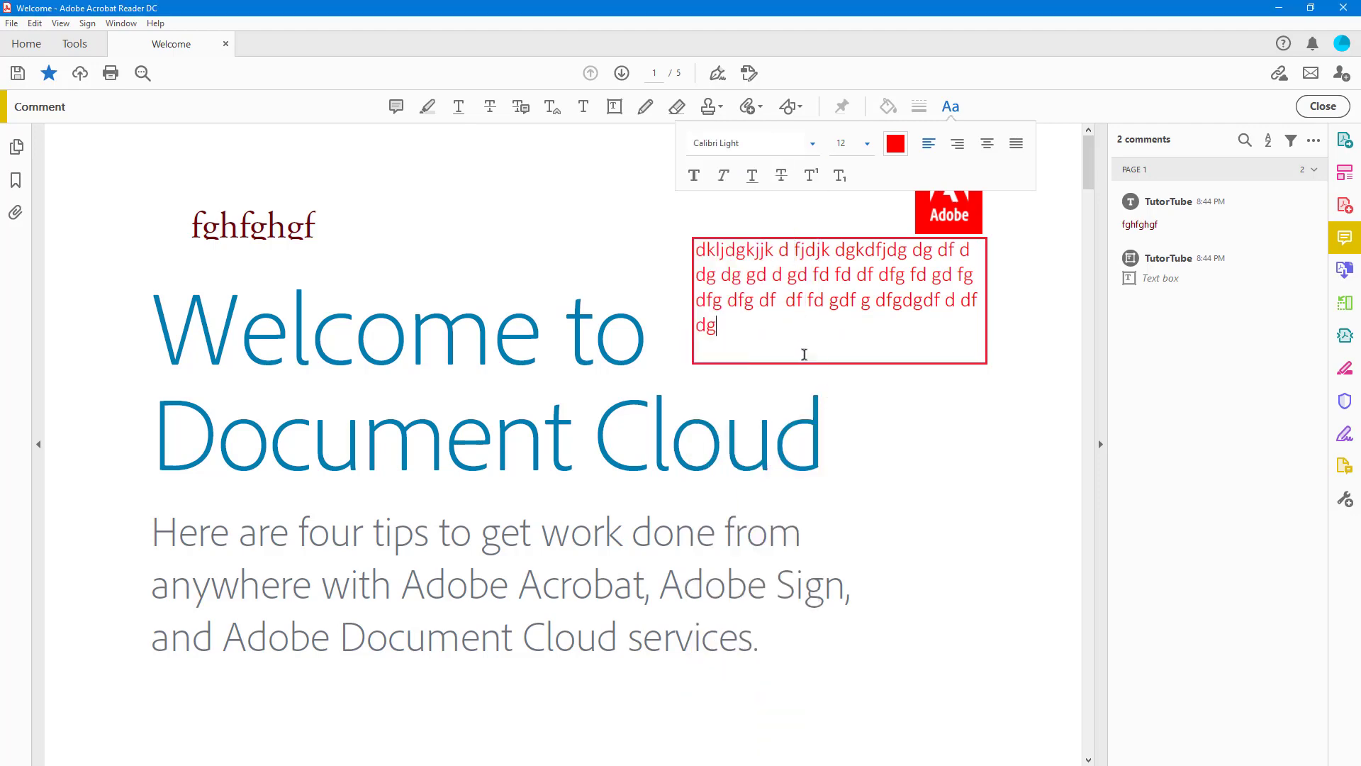
click(812, 142)
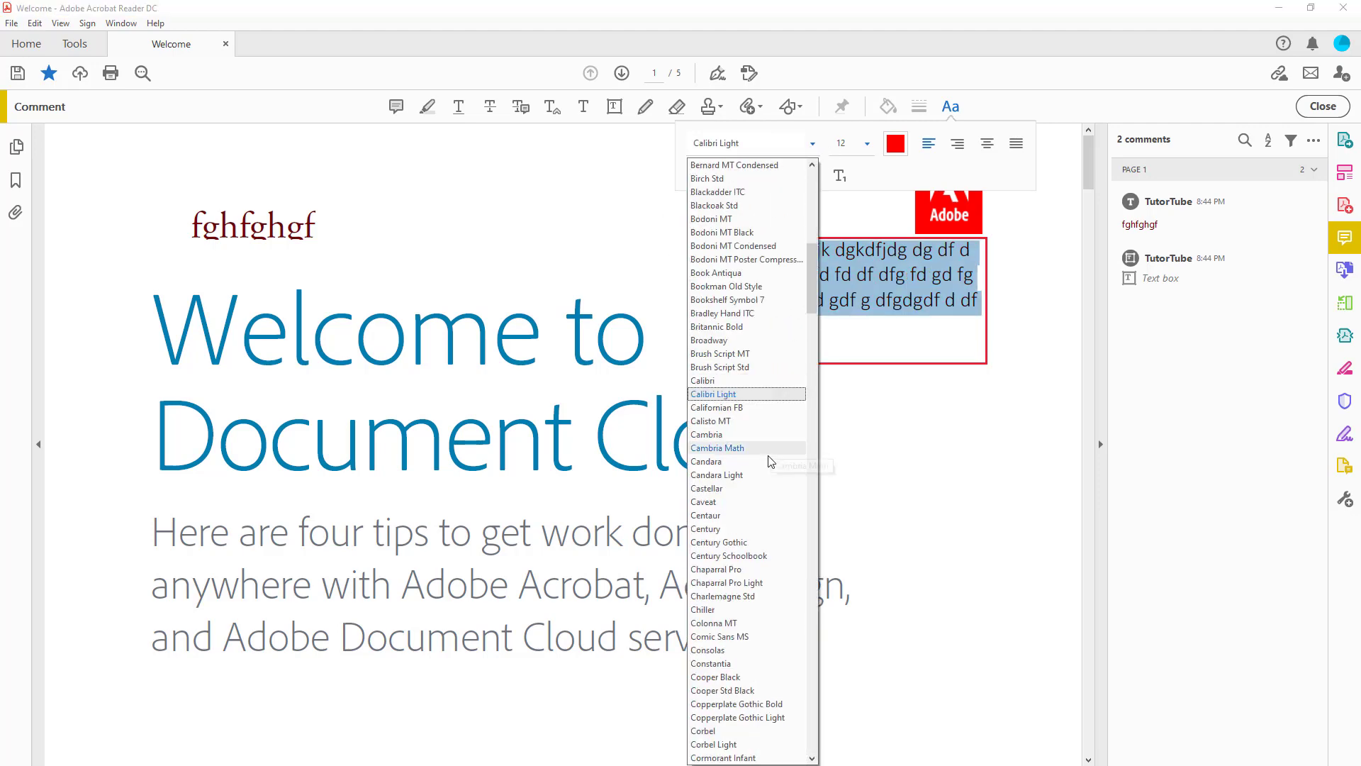
click(706, 515)
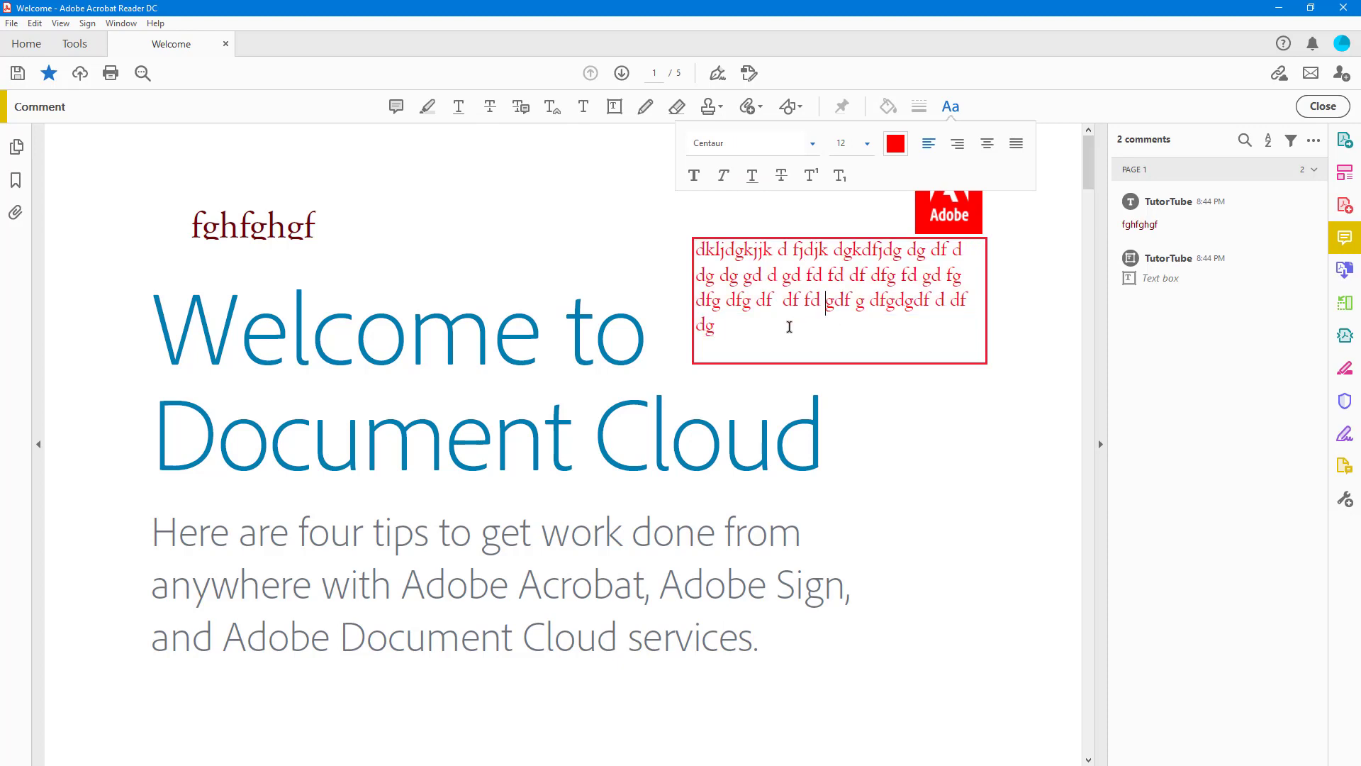
Step: Set the text size to 9 and justify the text after trying left and right alignment
click(838, 286)
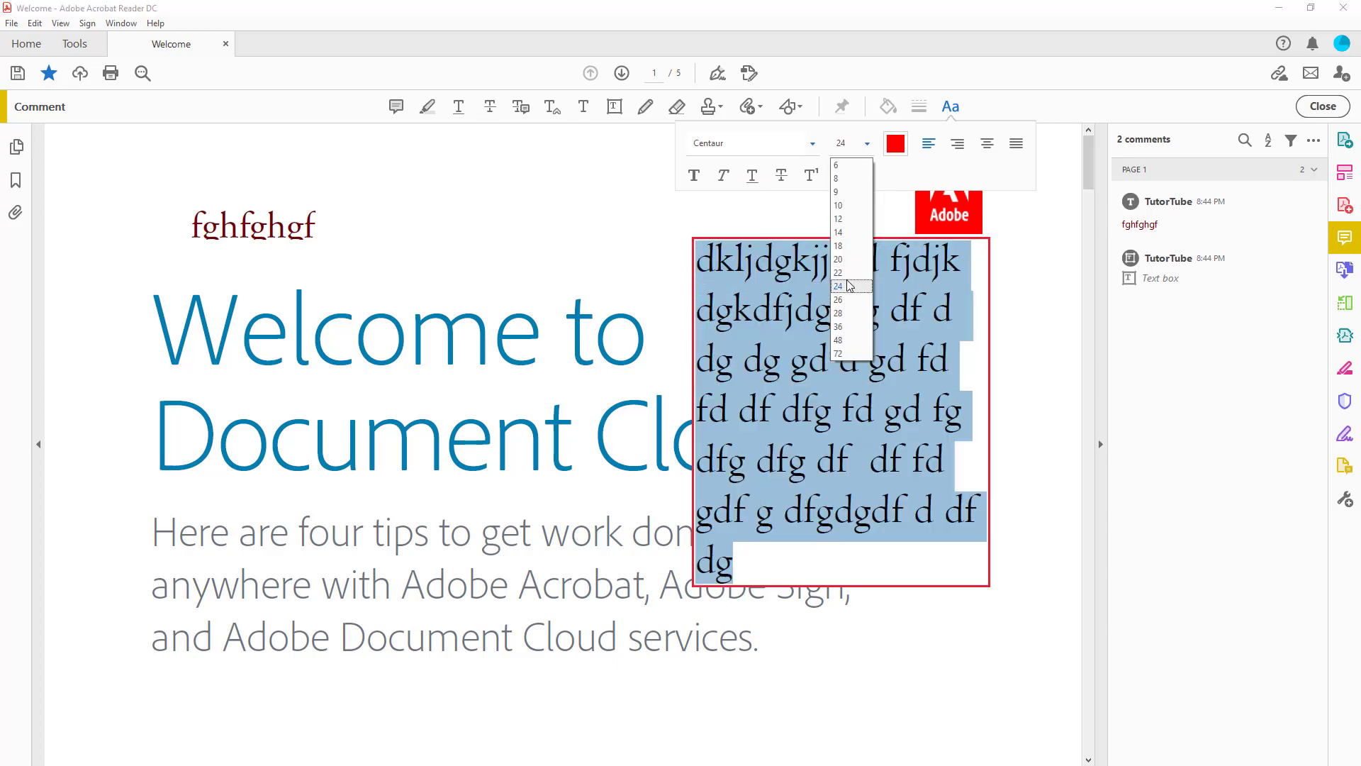
click(836, 191)
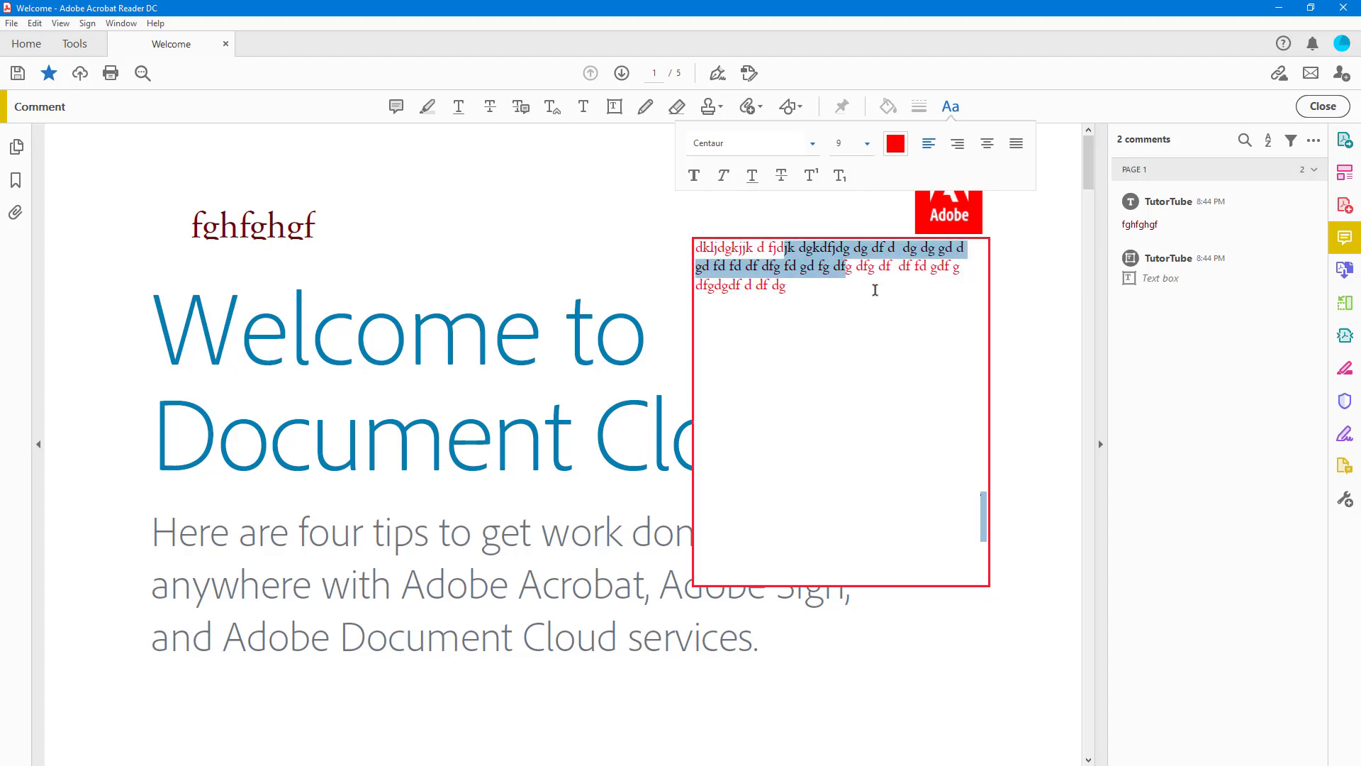
click(929, 143)
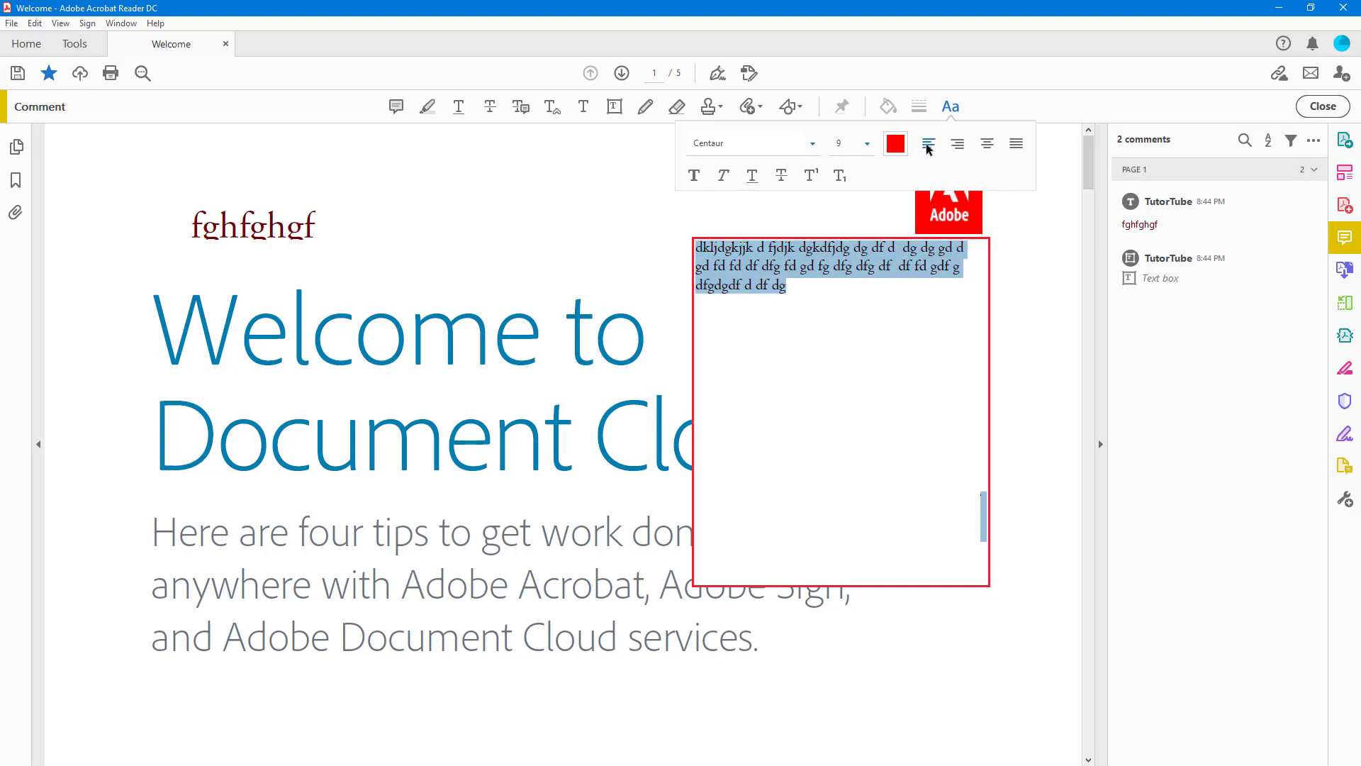
click(987, 143)
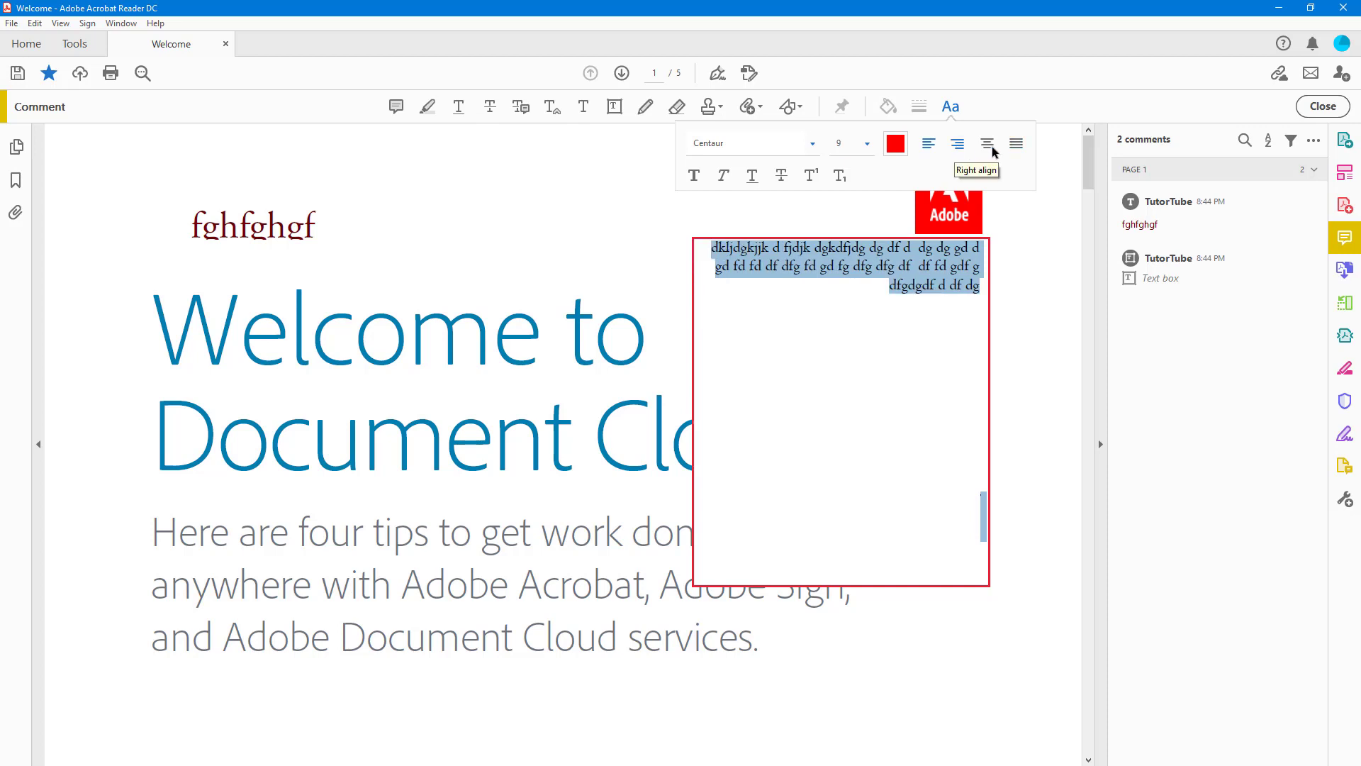
click(1014, 143)
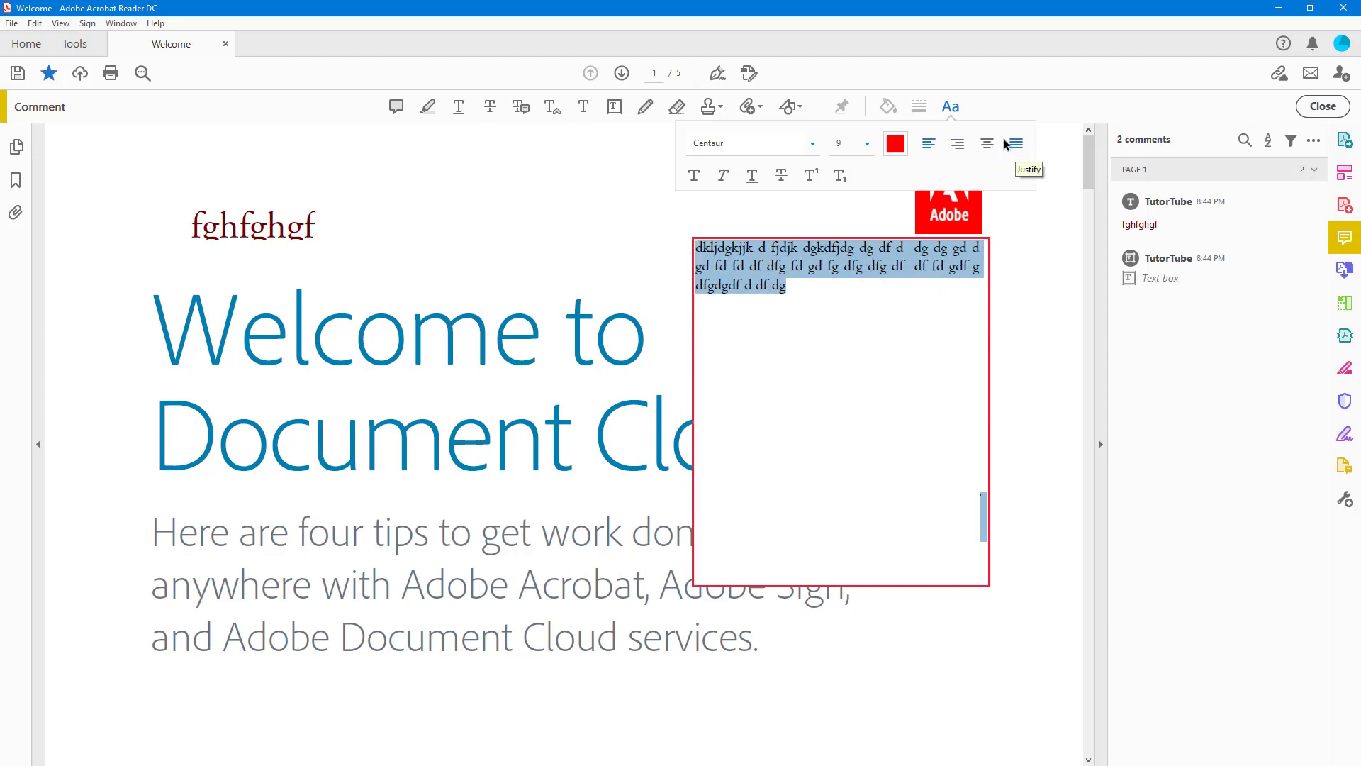
click(1015, 143)
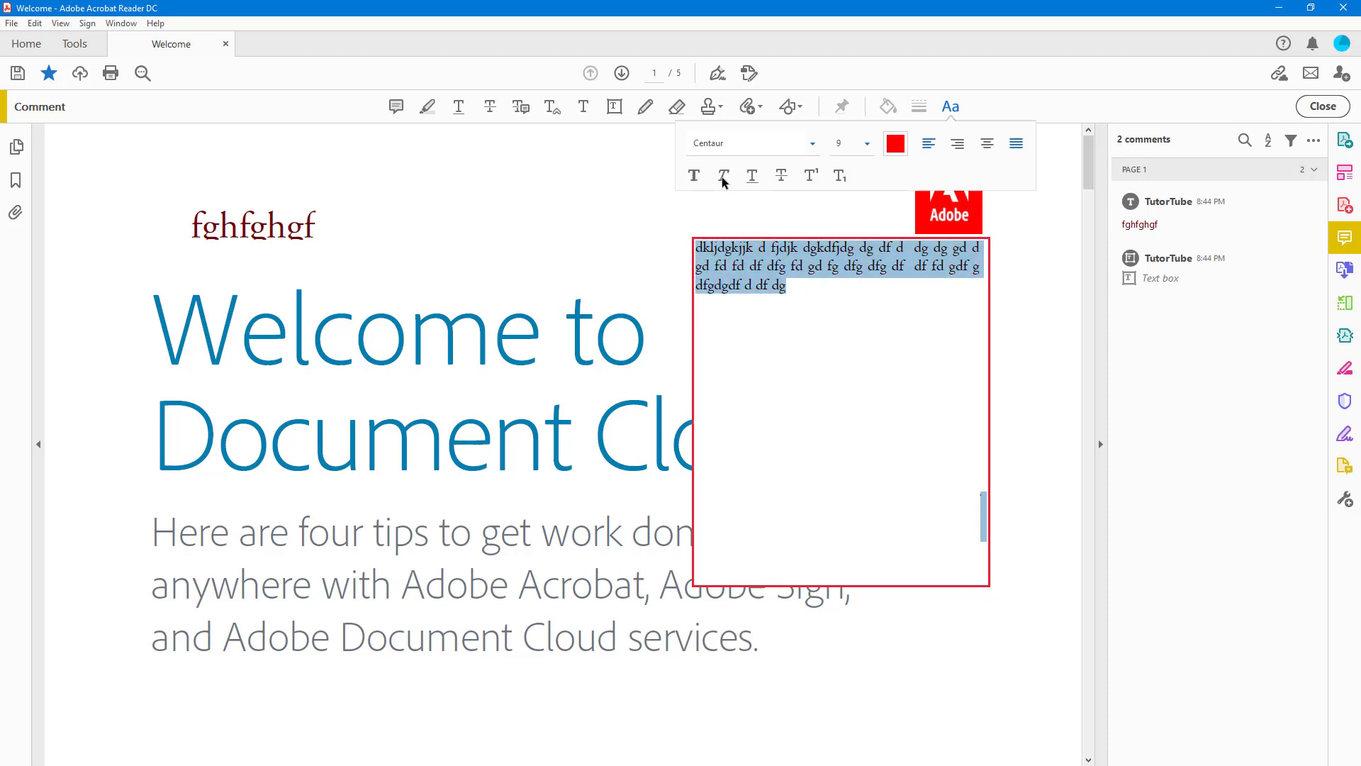
Step: Switch the comment text to Arial and toggle underline and bold styles
click(753, 175)
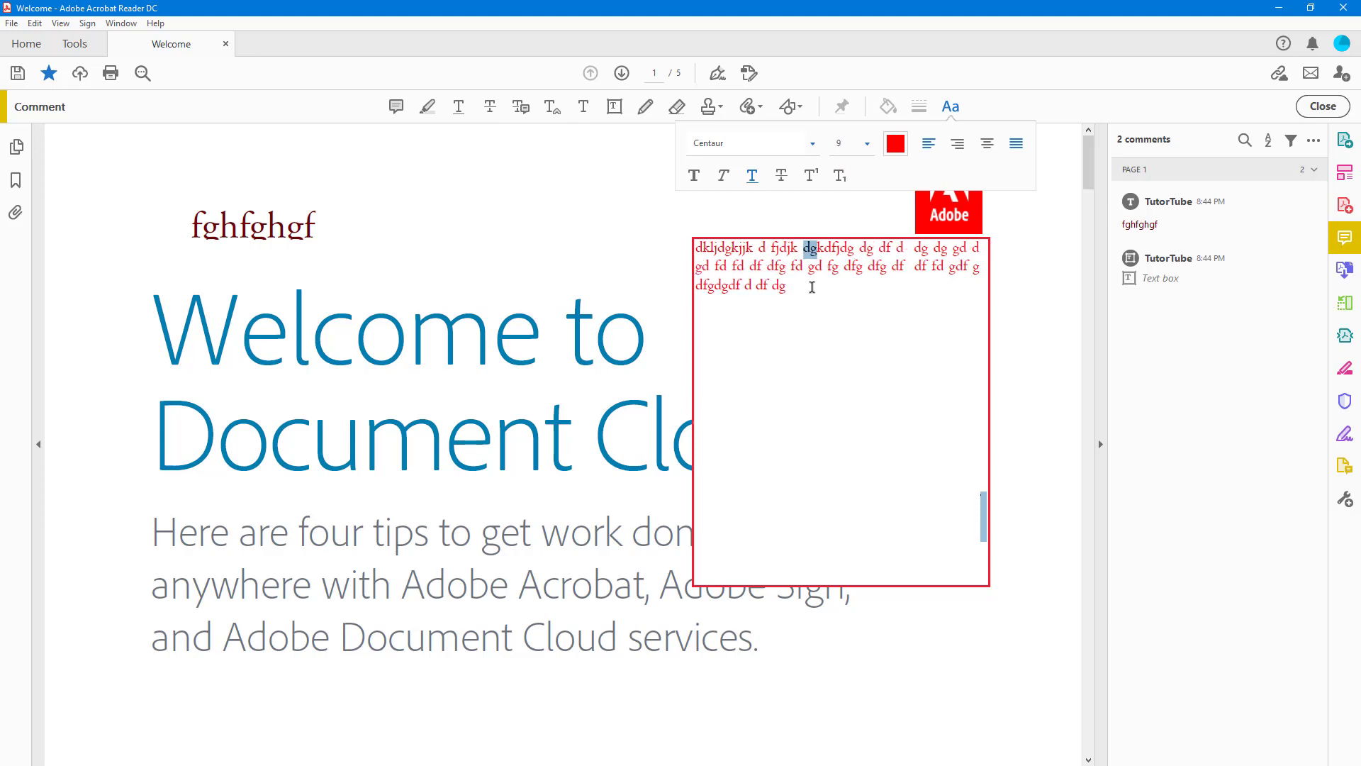
click(813, 144)
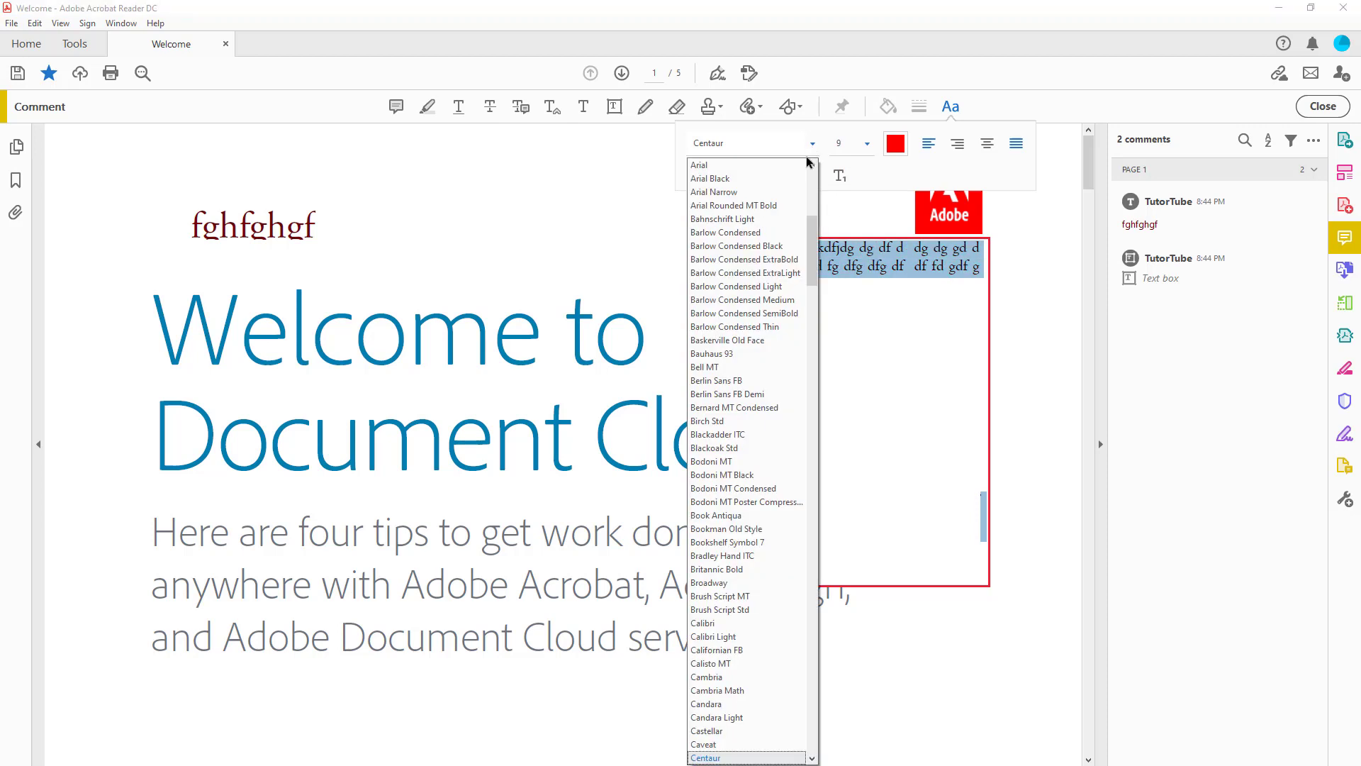
click(699, 164)
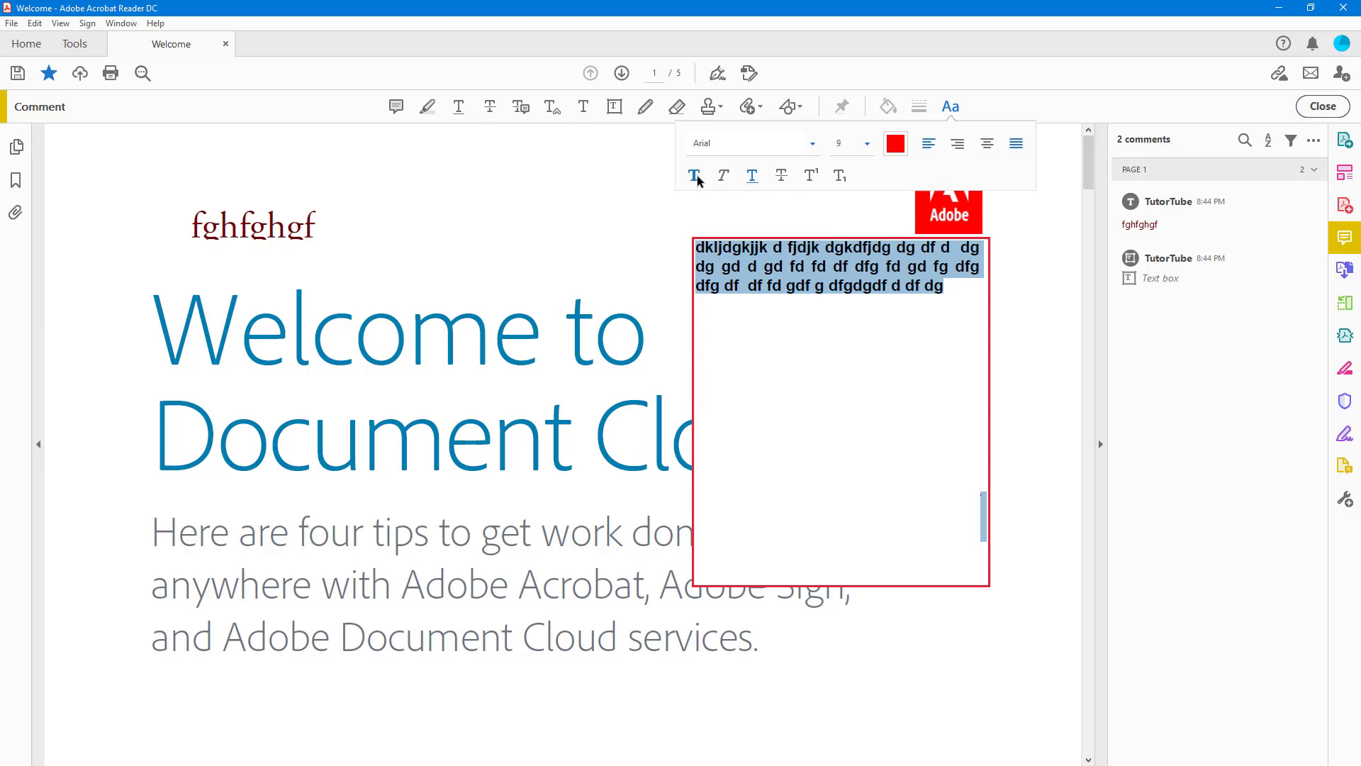
click(694, 175)
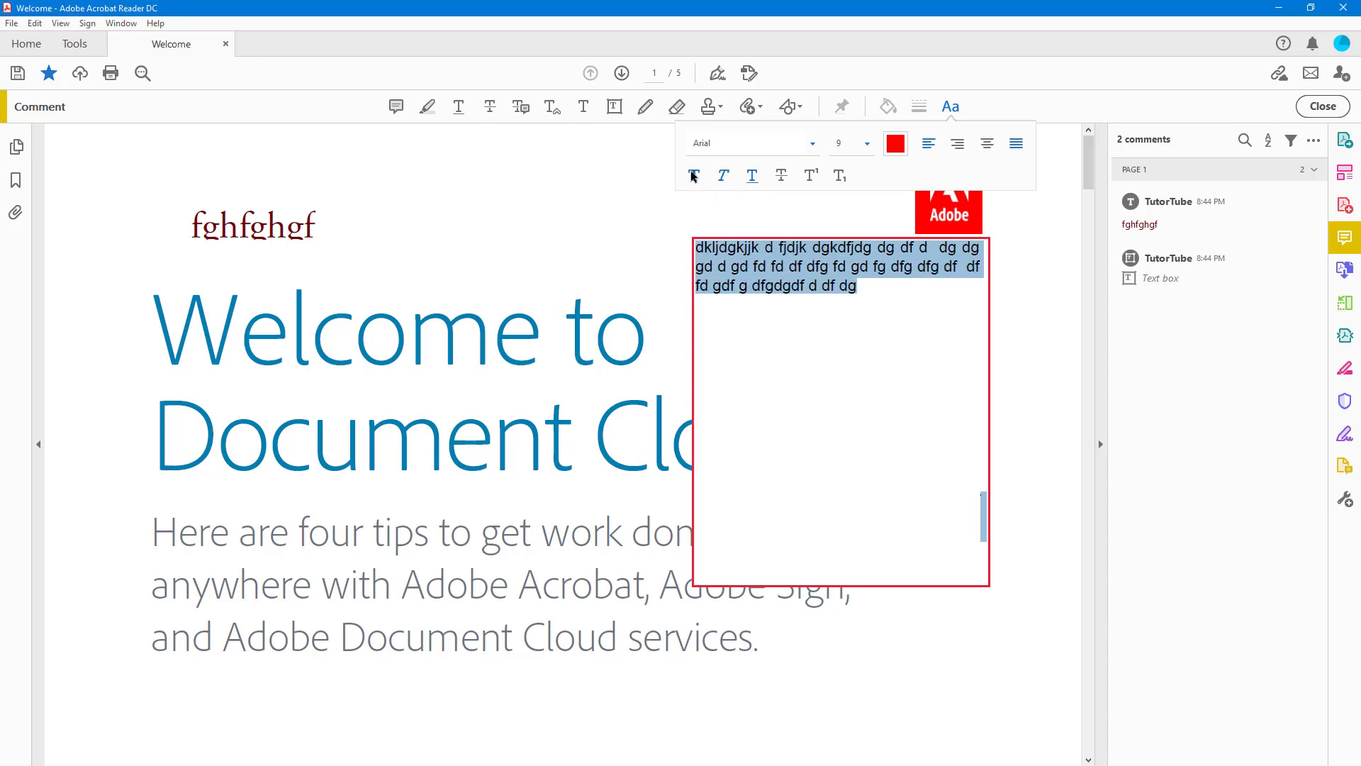
mouse_move(694, 175)
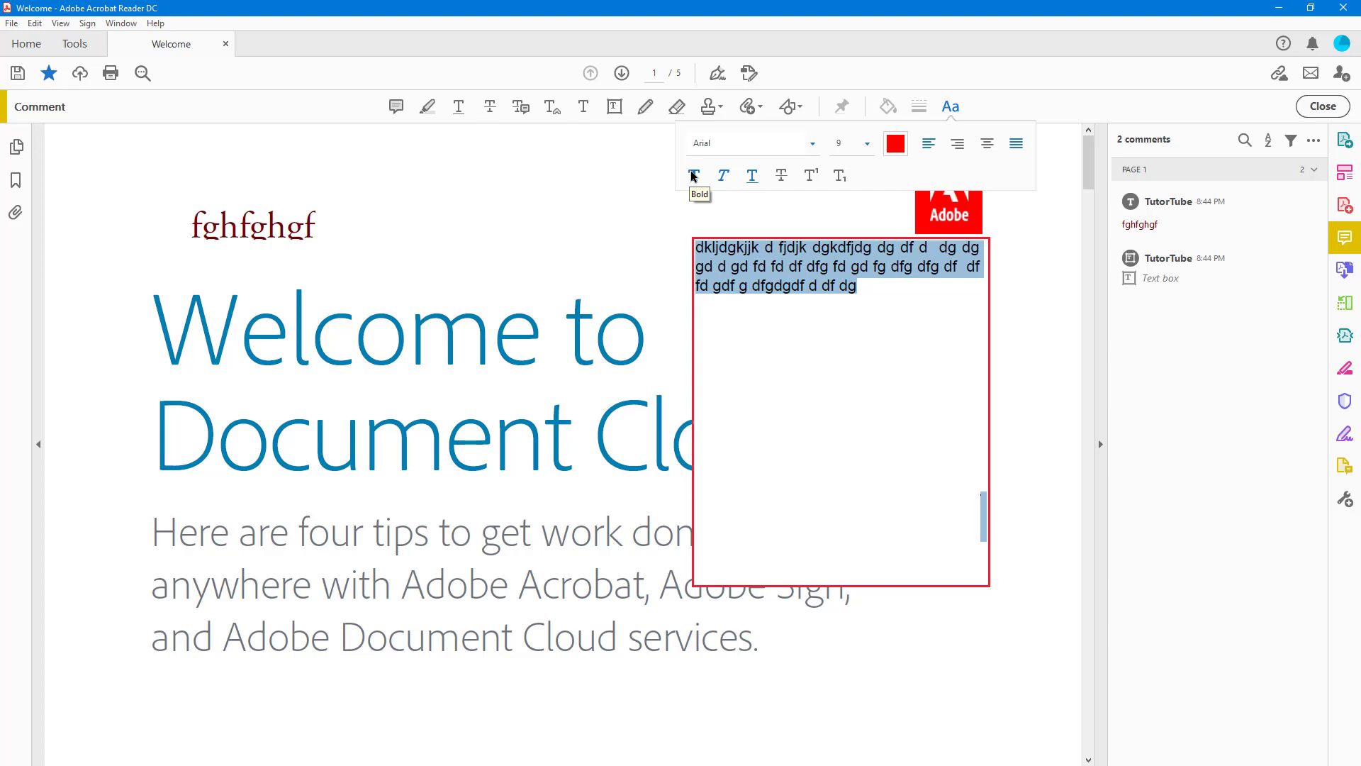
mouse_move(762, 235)
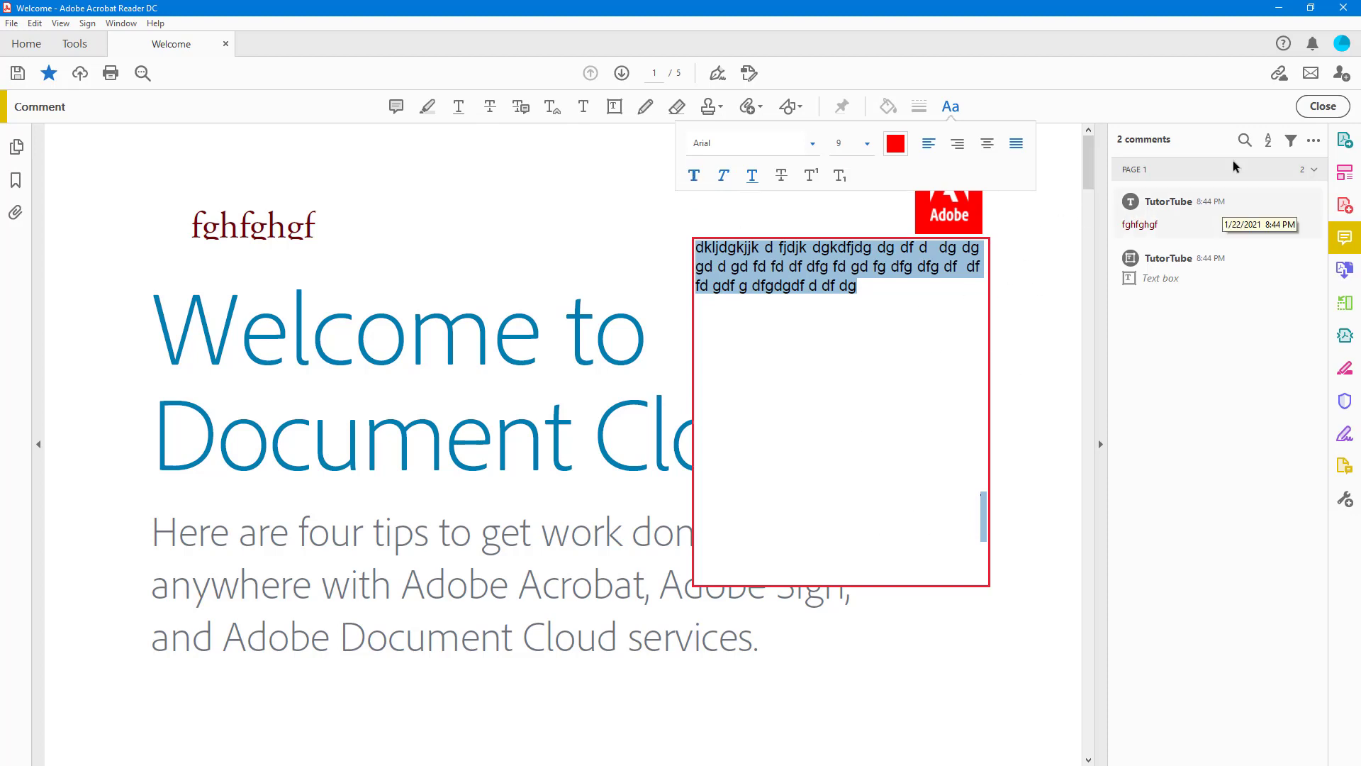
Step: Shift the text box left and shrink its height to fit the text
click(1323, 106)
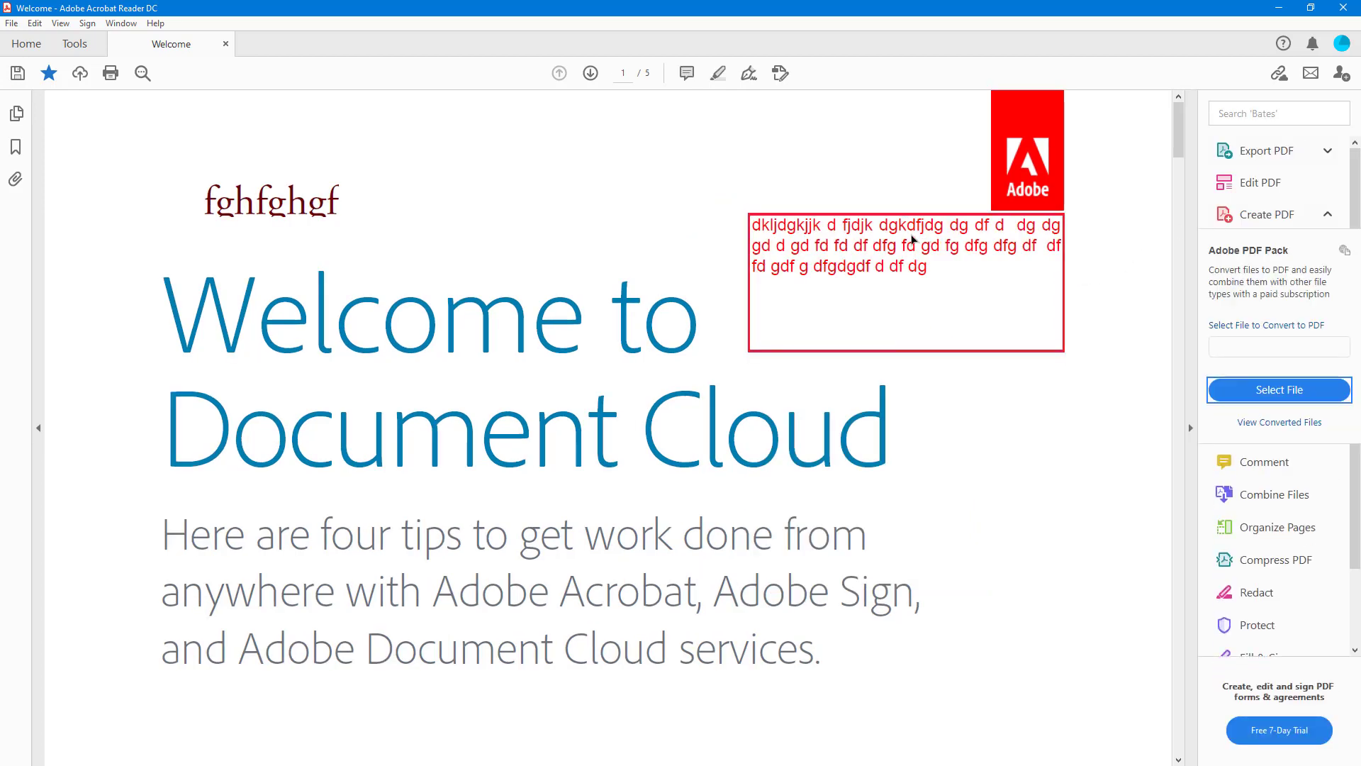
drag(905, 282, 645, 195)
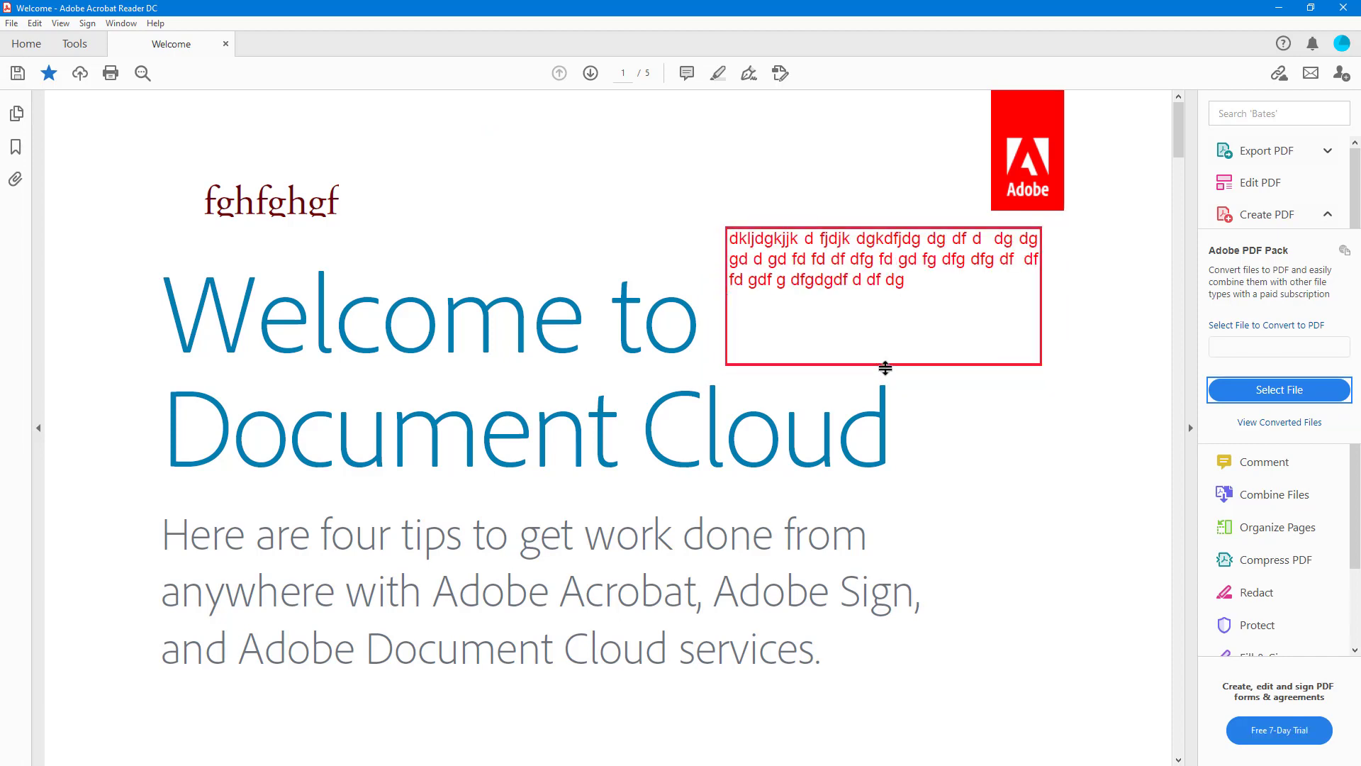
drag(885, 368, 882, 306)
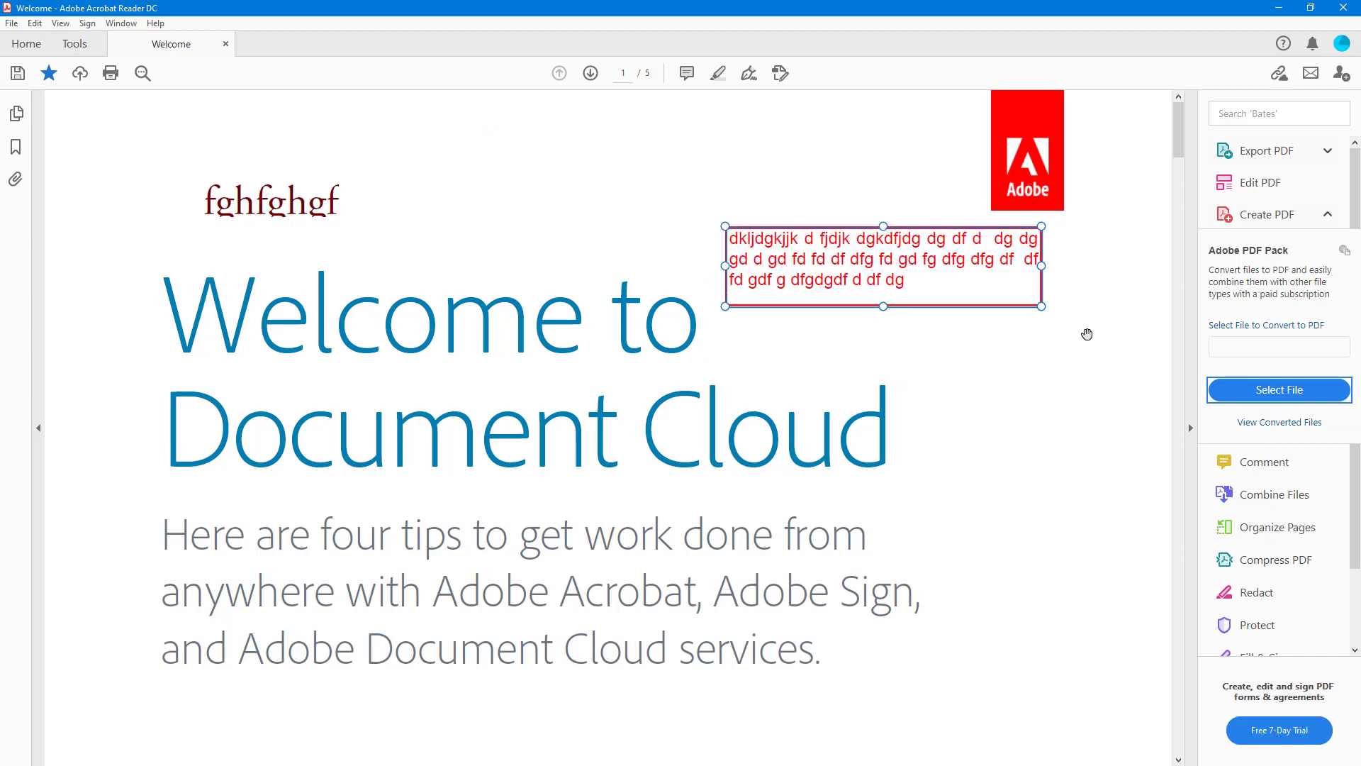
Step: Add the line 'gdf g dfgdgdf d df dg', widen the box, and move it toward the Adobe logo
click(1265, 461)
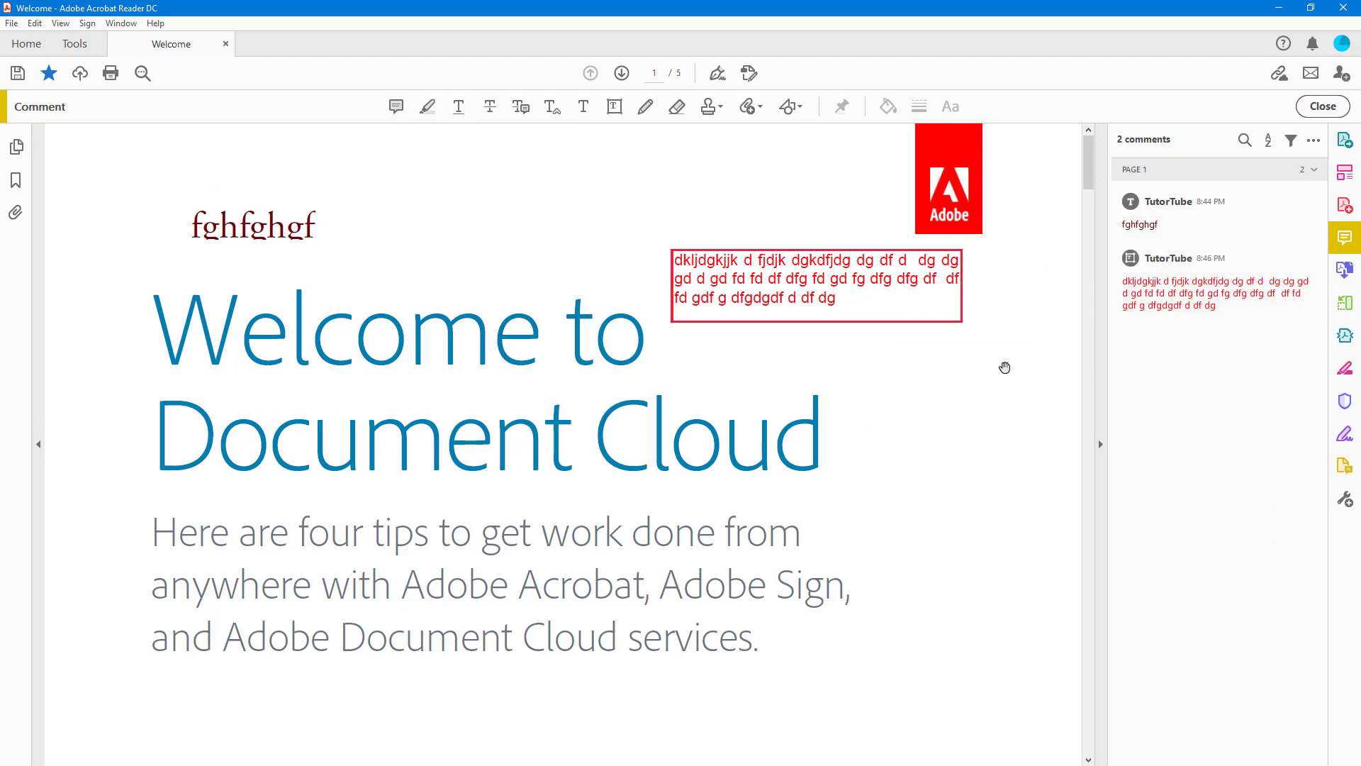
click(1323, 106)
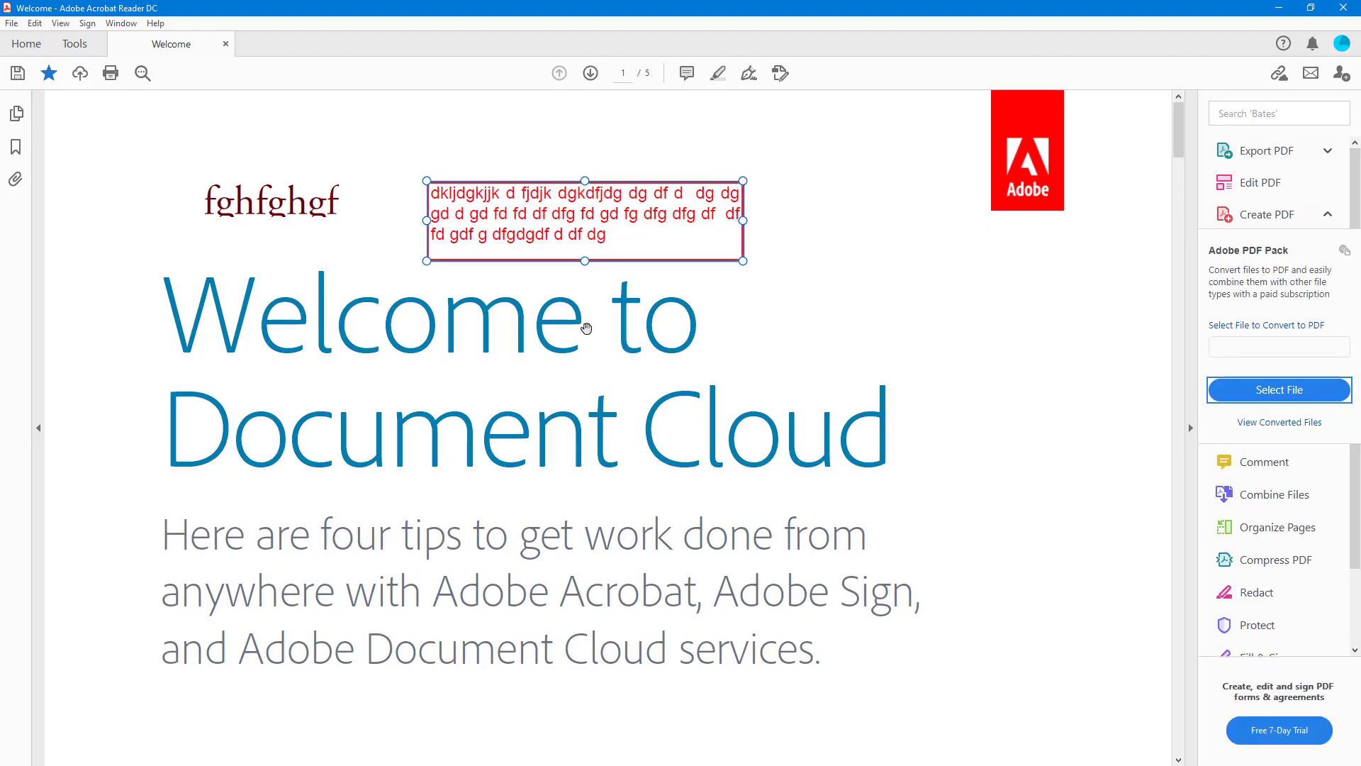
scroll(down, 3)
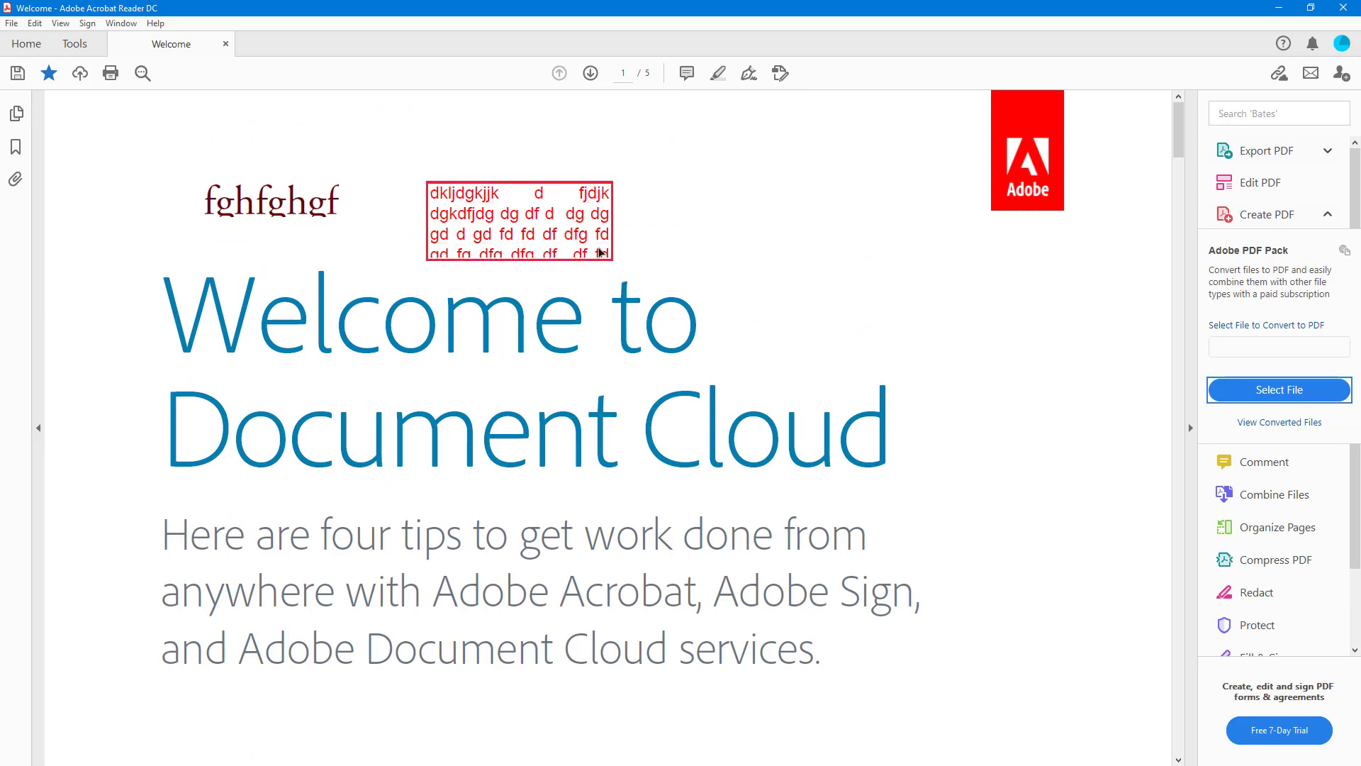
text(gdf g dfgdgdf d df dg)
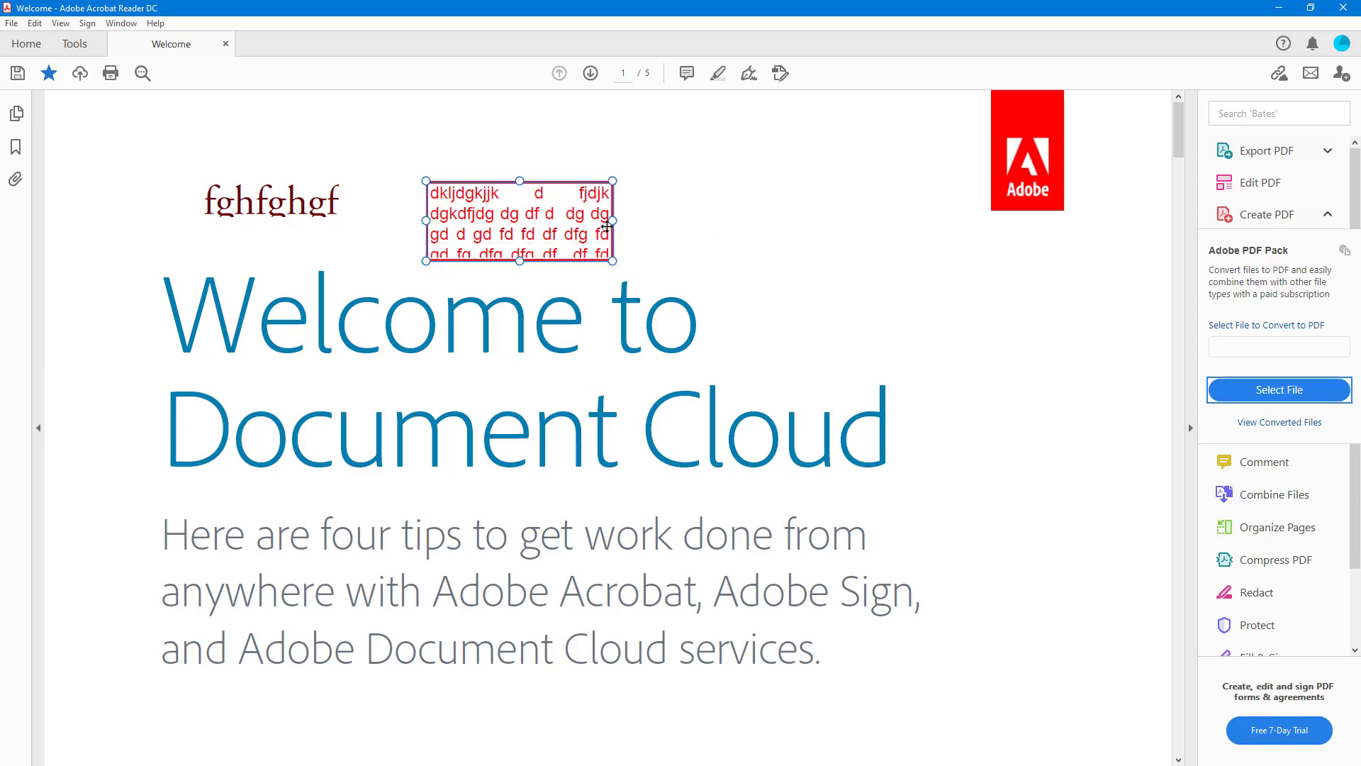
drag(610, 221, 792, 221)
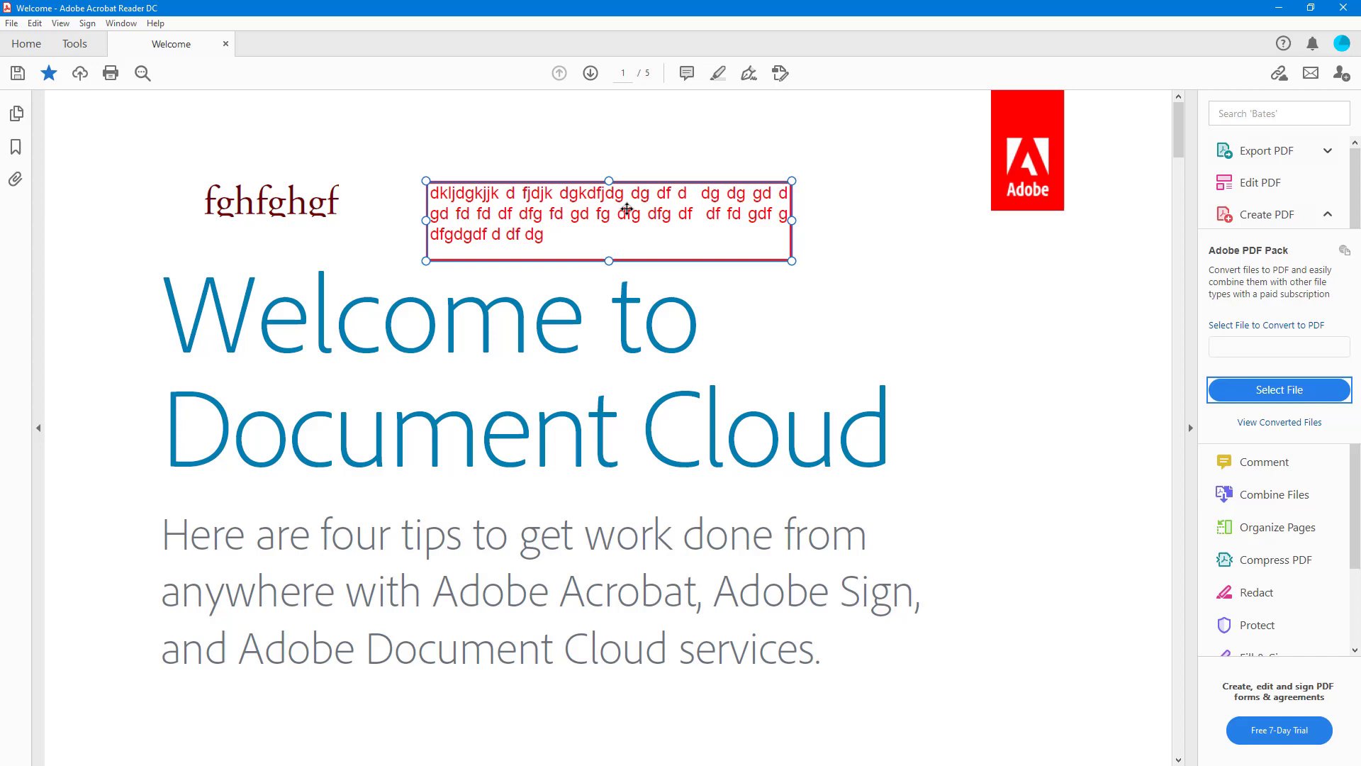
drag(608, 220, 943, 453)
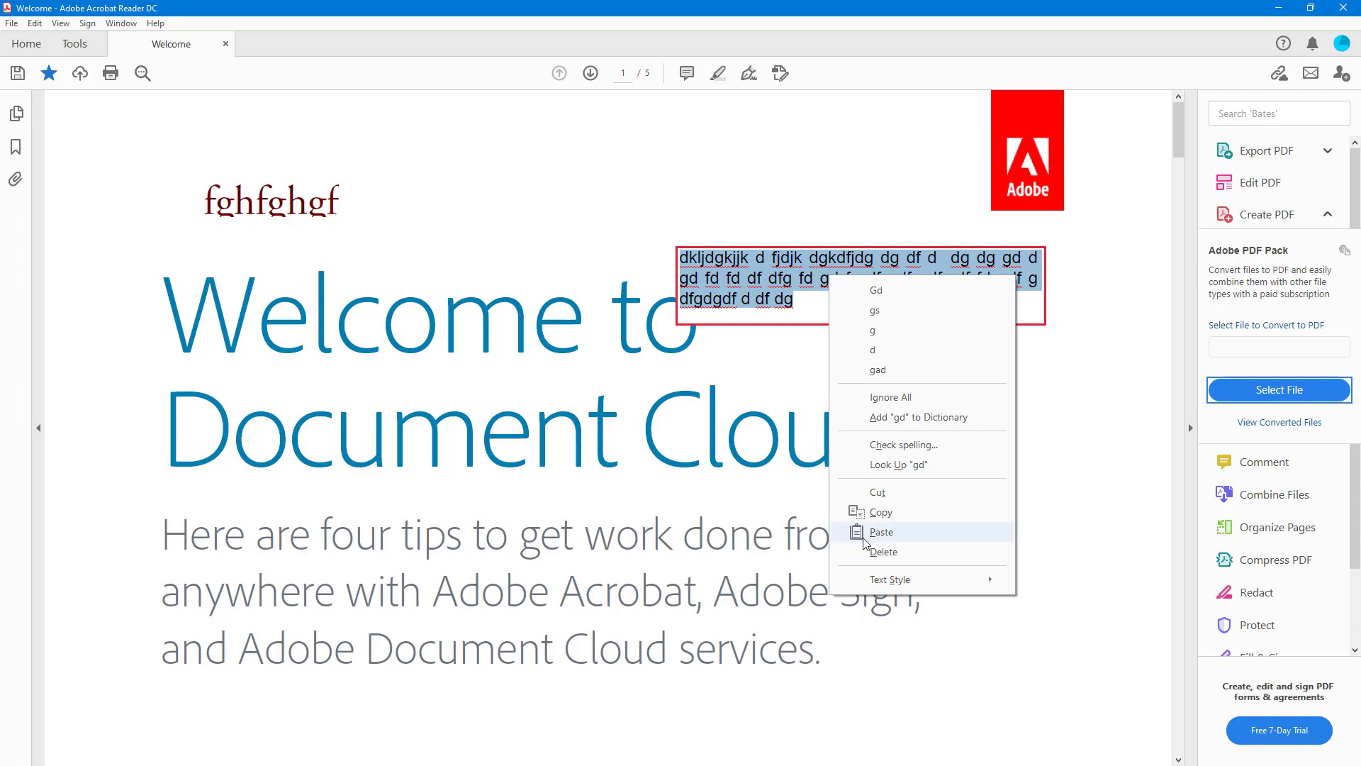
Step: Apply a custom light teal colour to the comment text via the text colour picker
click(882, 531)
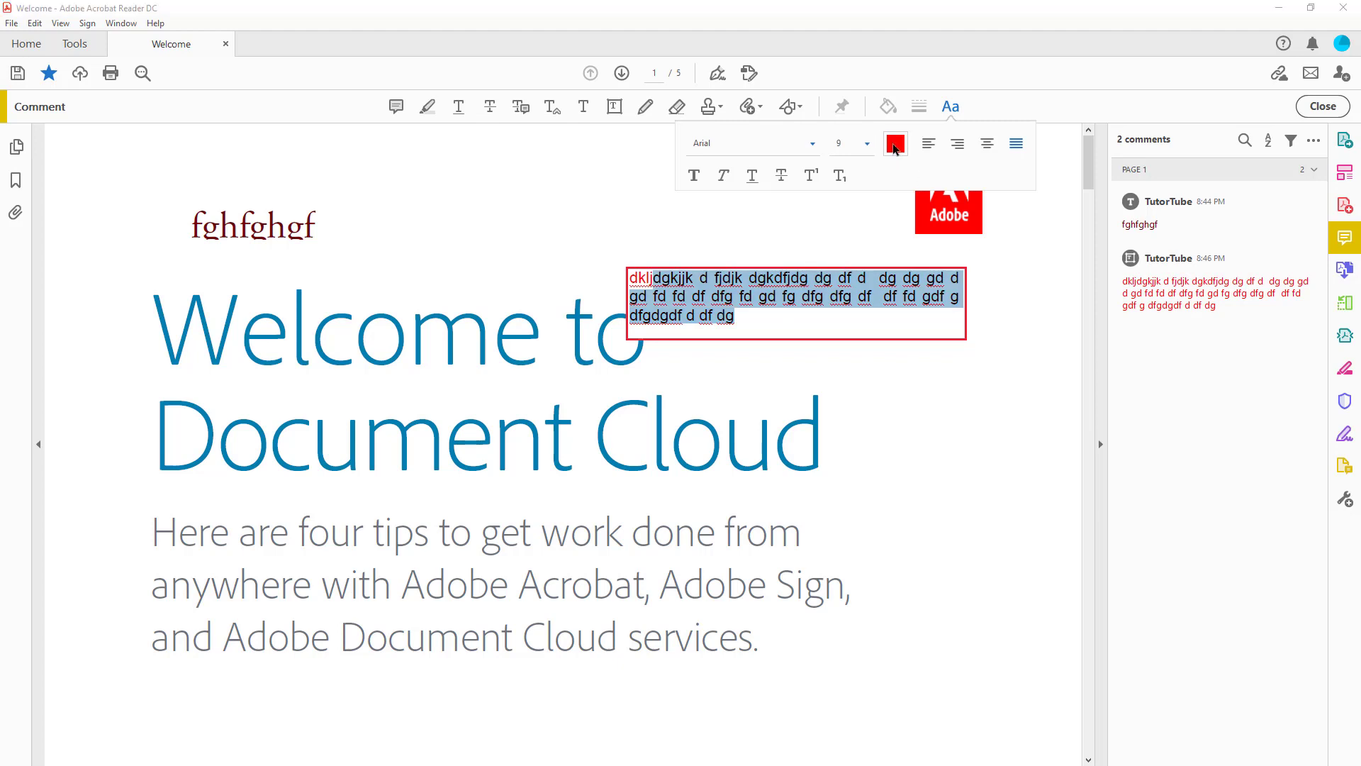
click(895, 144)
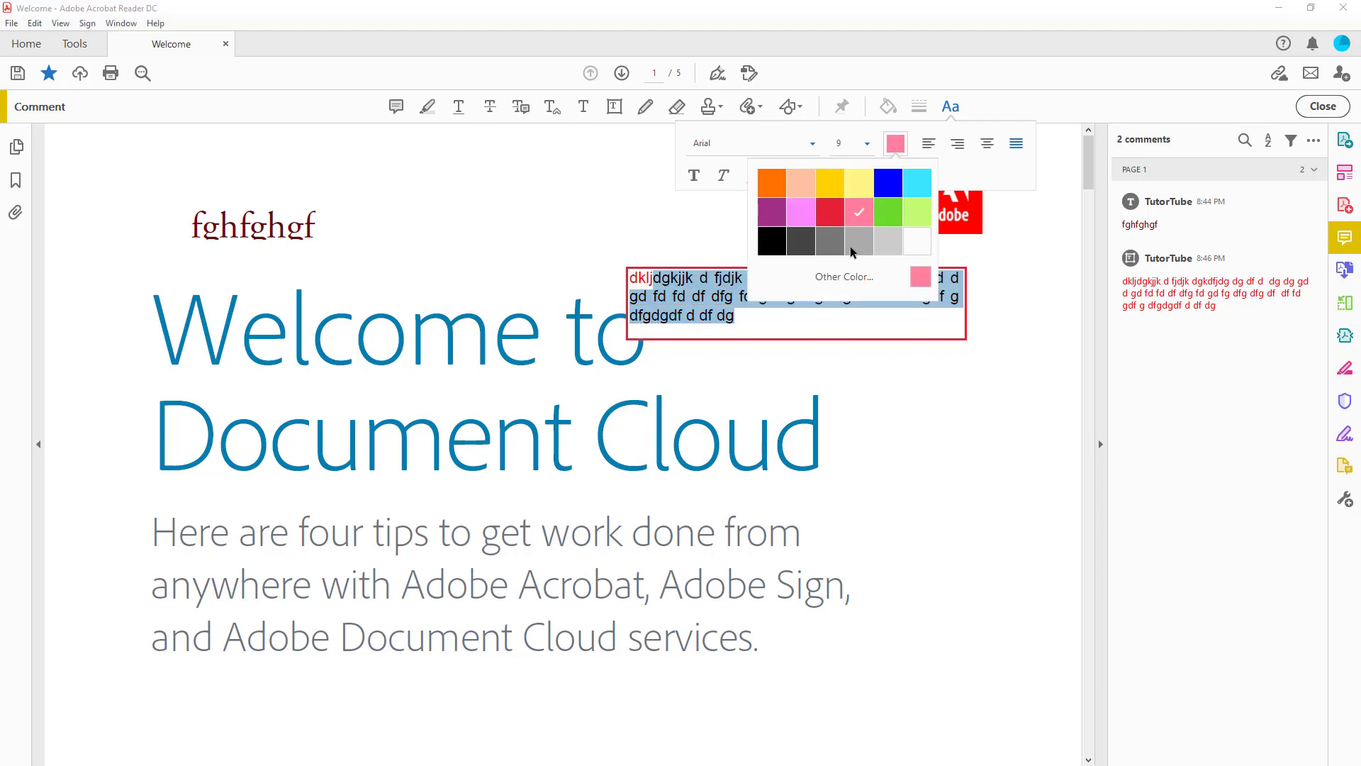
click(844, 277)
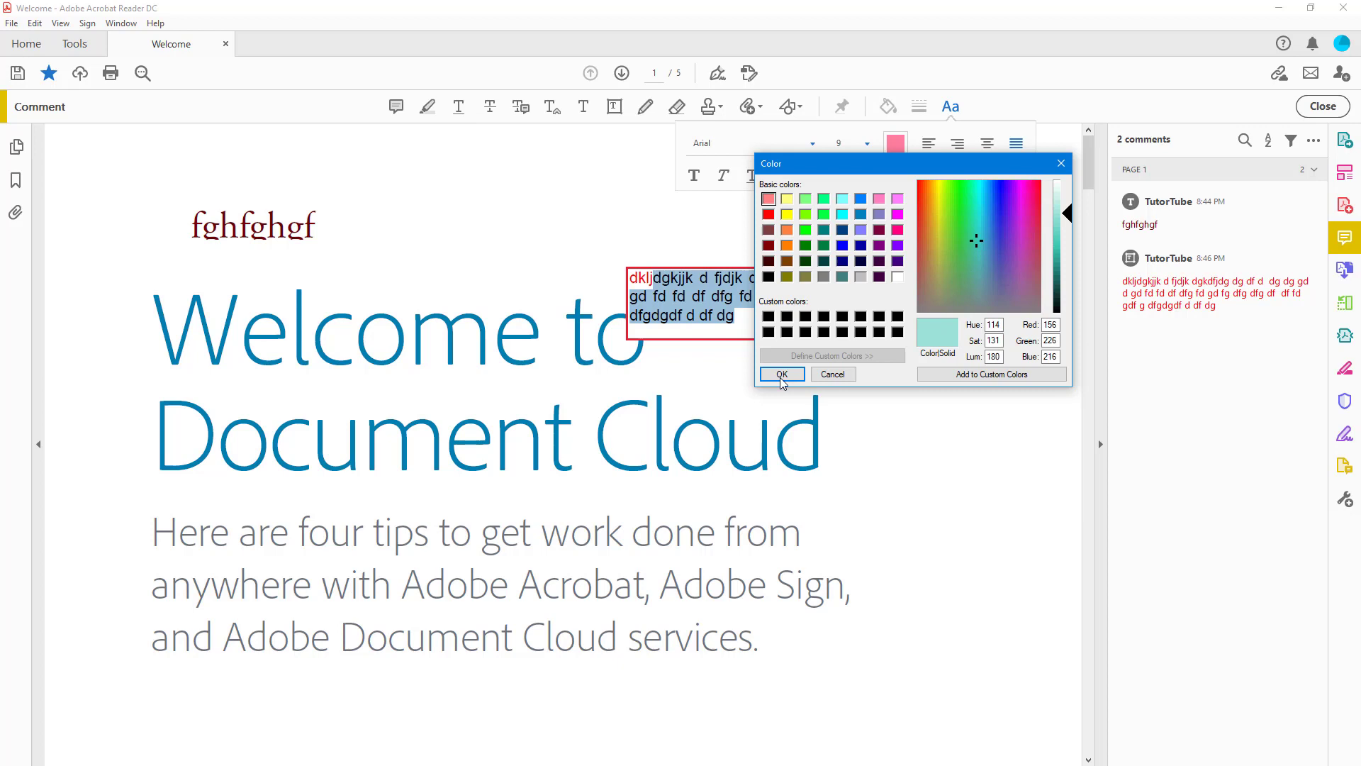
click(782, 373)
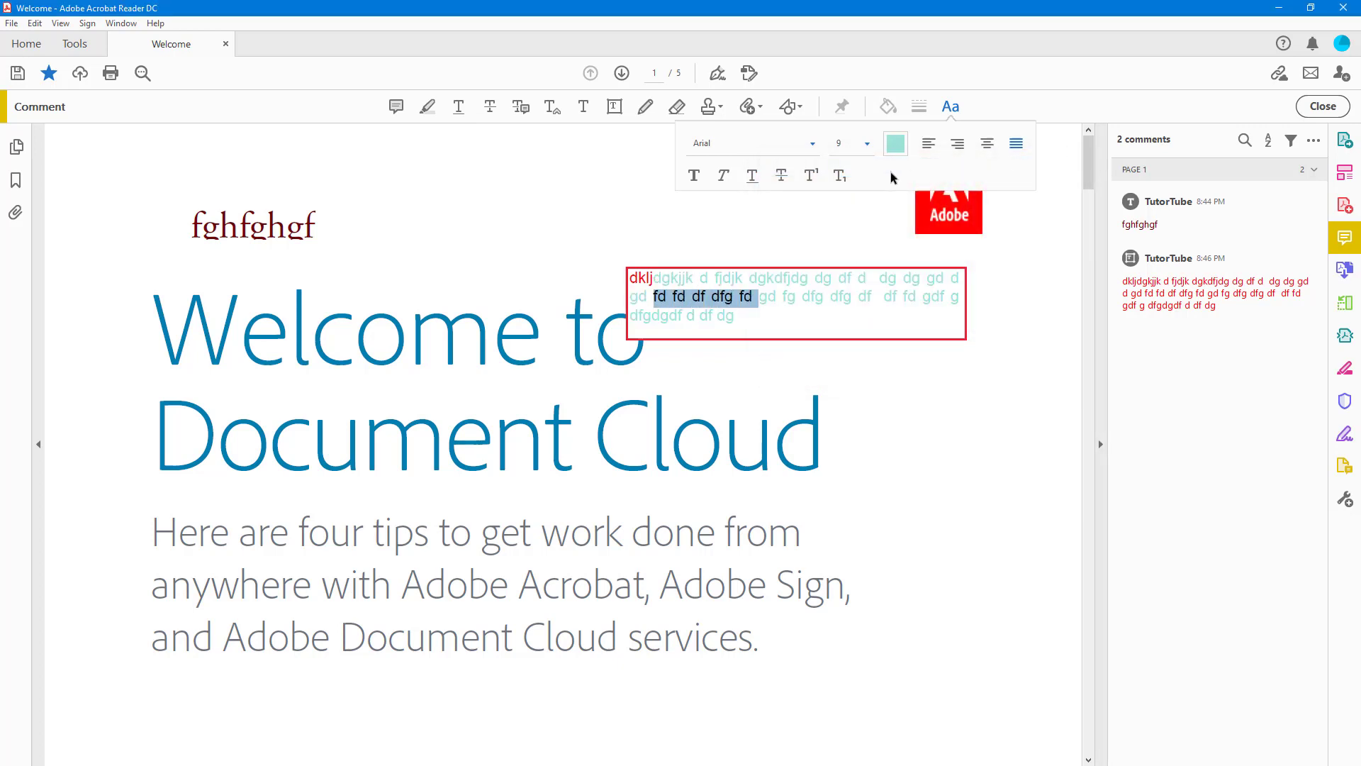
click(895, 143)
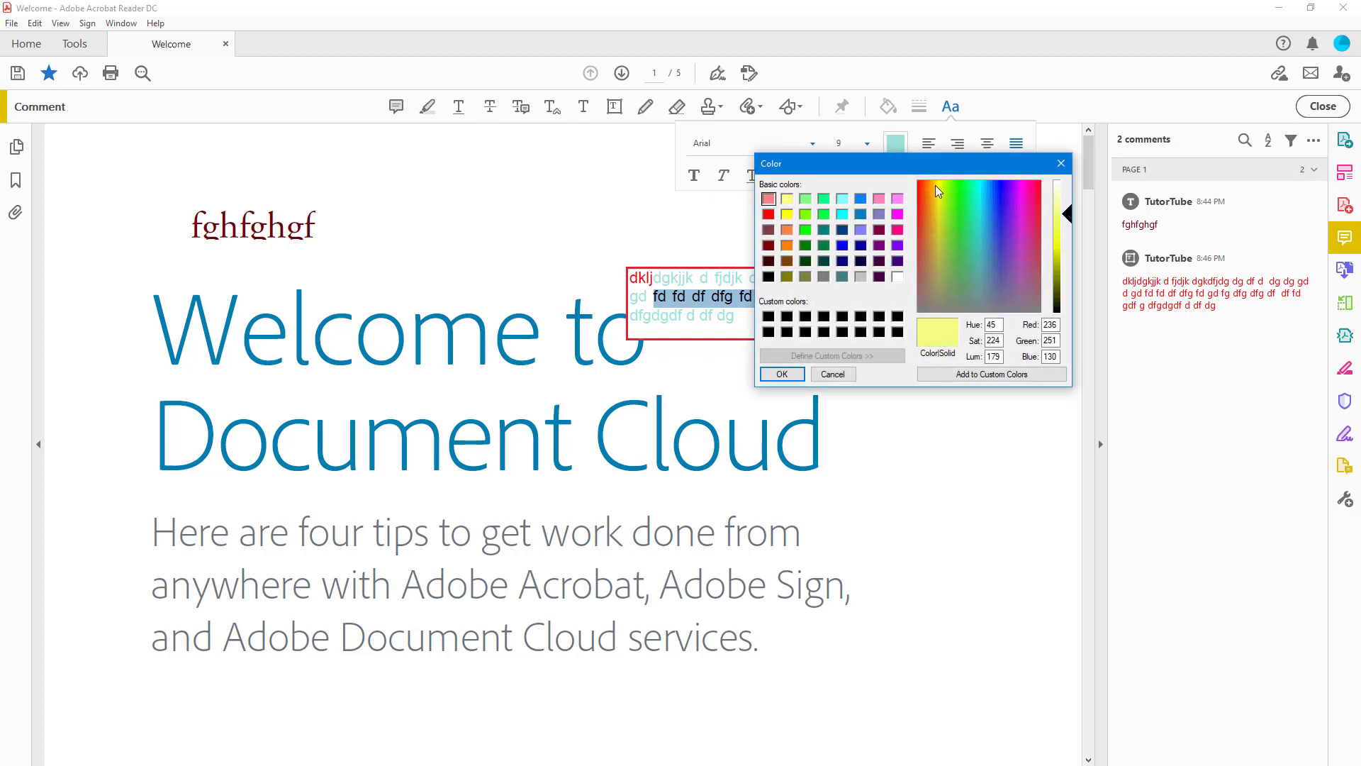